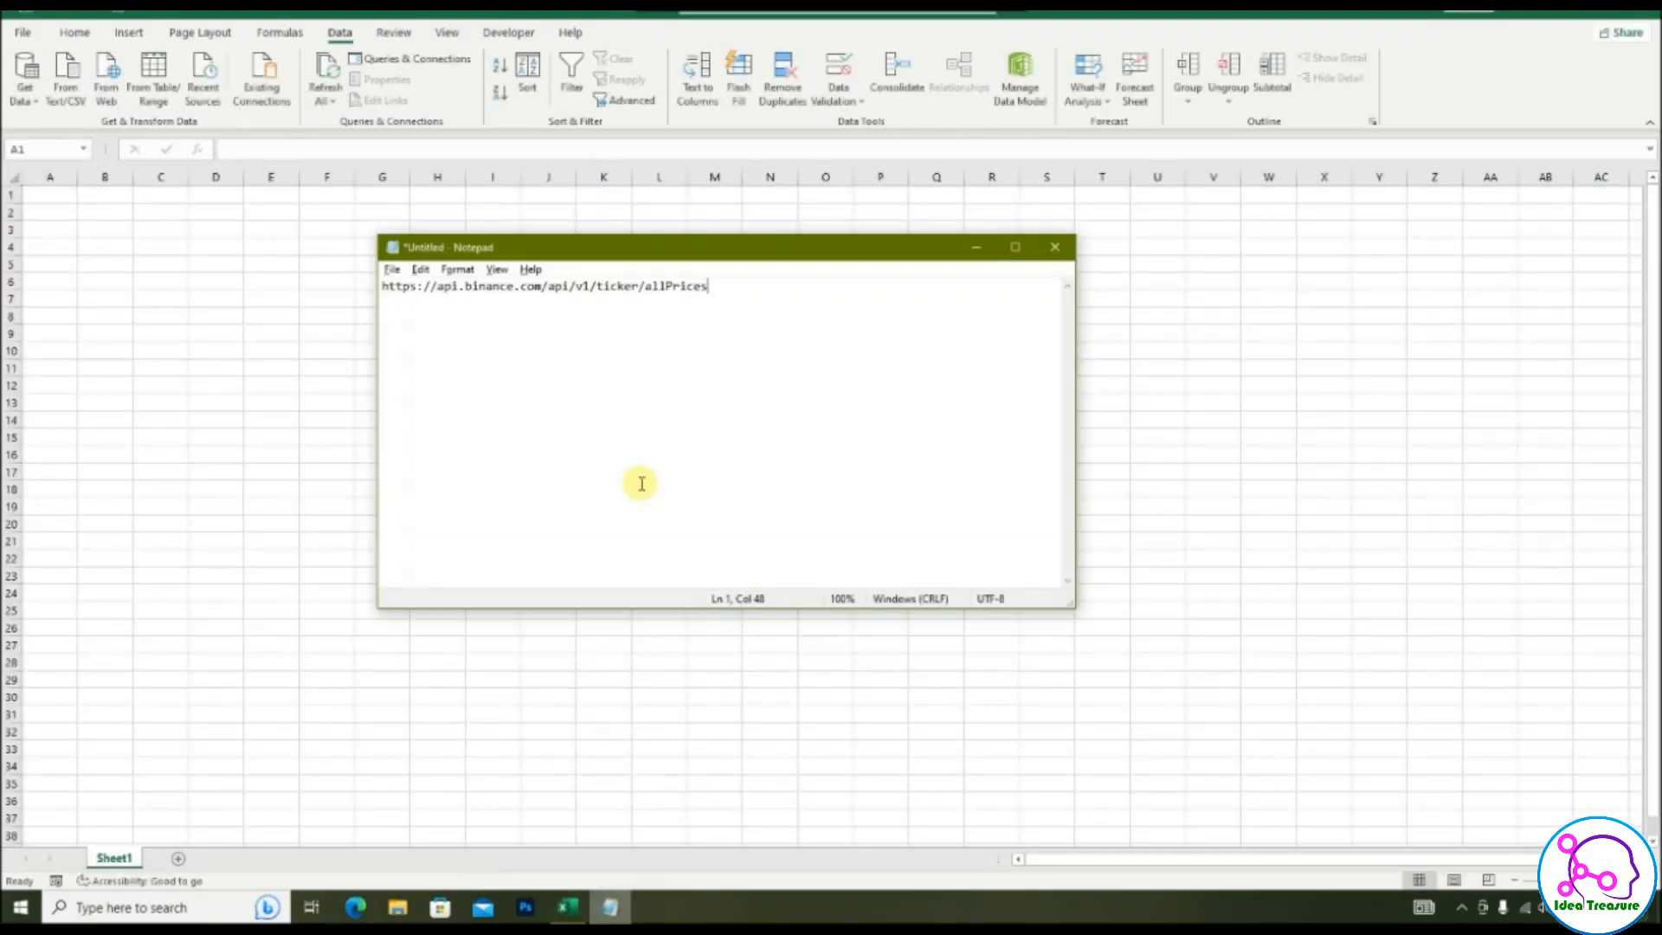
Select the Binance allPrices API address in Notepad to copy it.
key(ctrl+a)
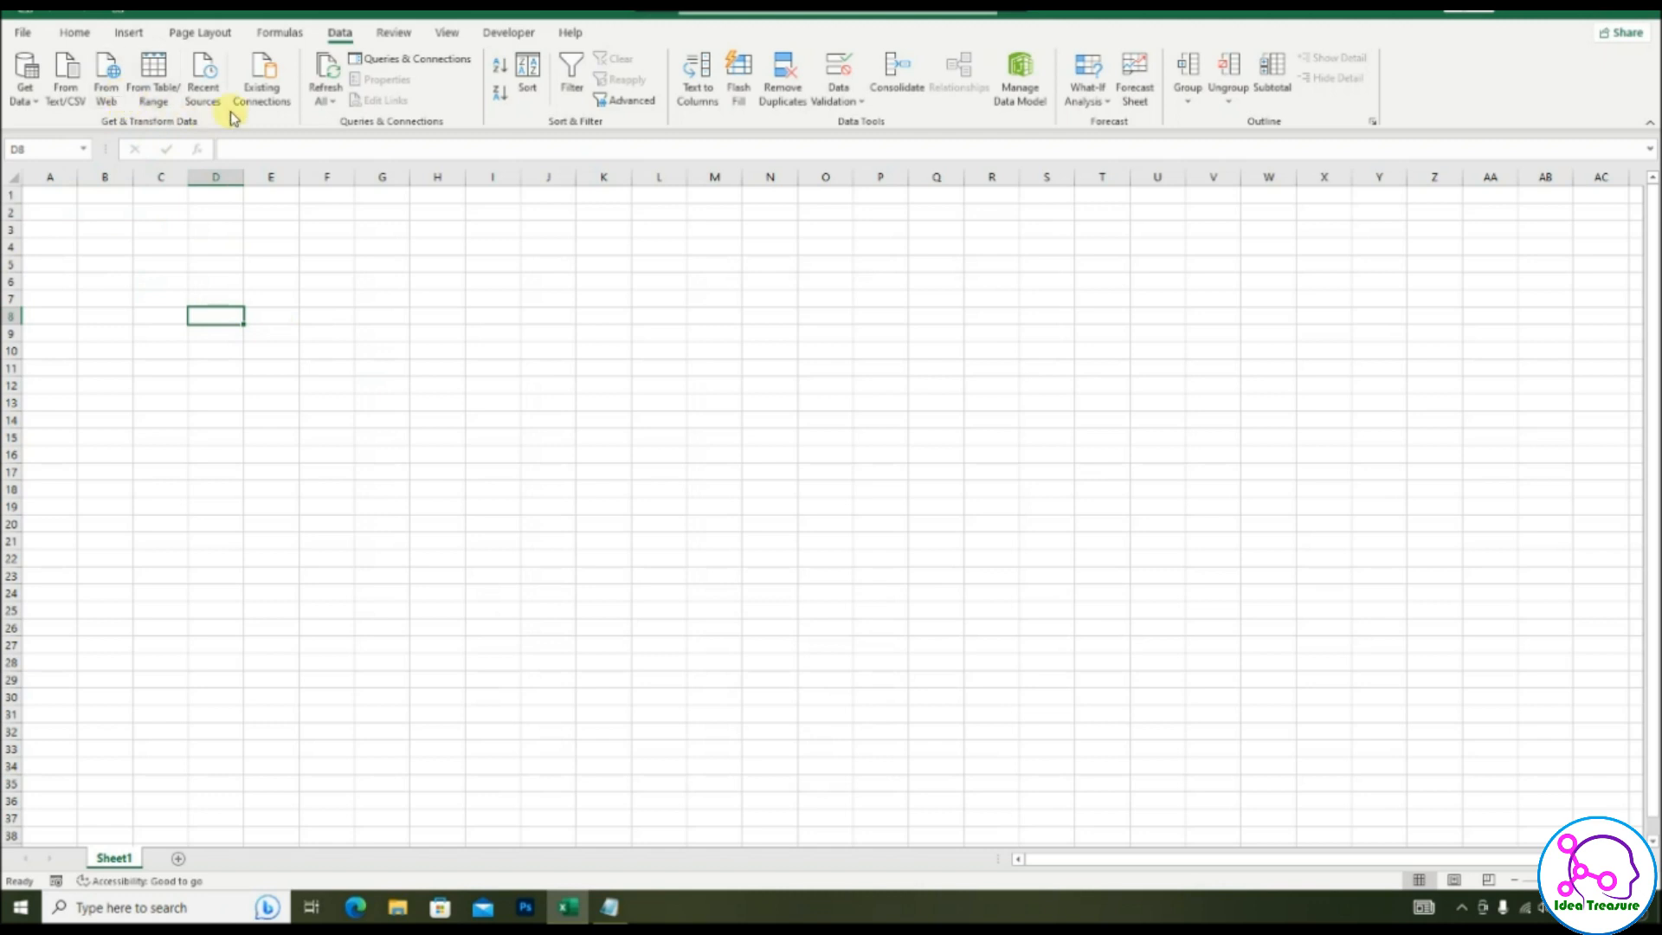
mouse_move(105, 75)
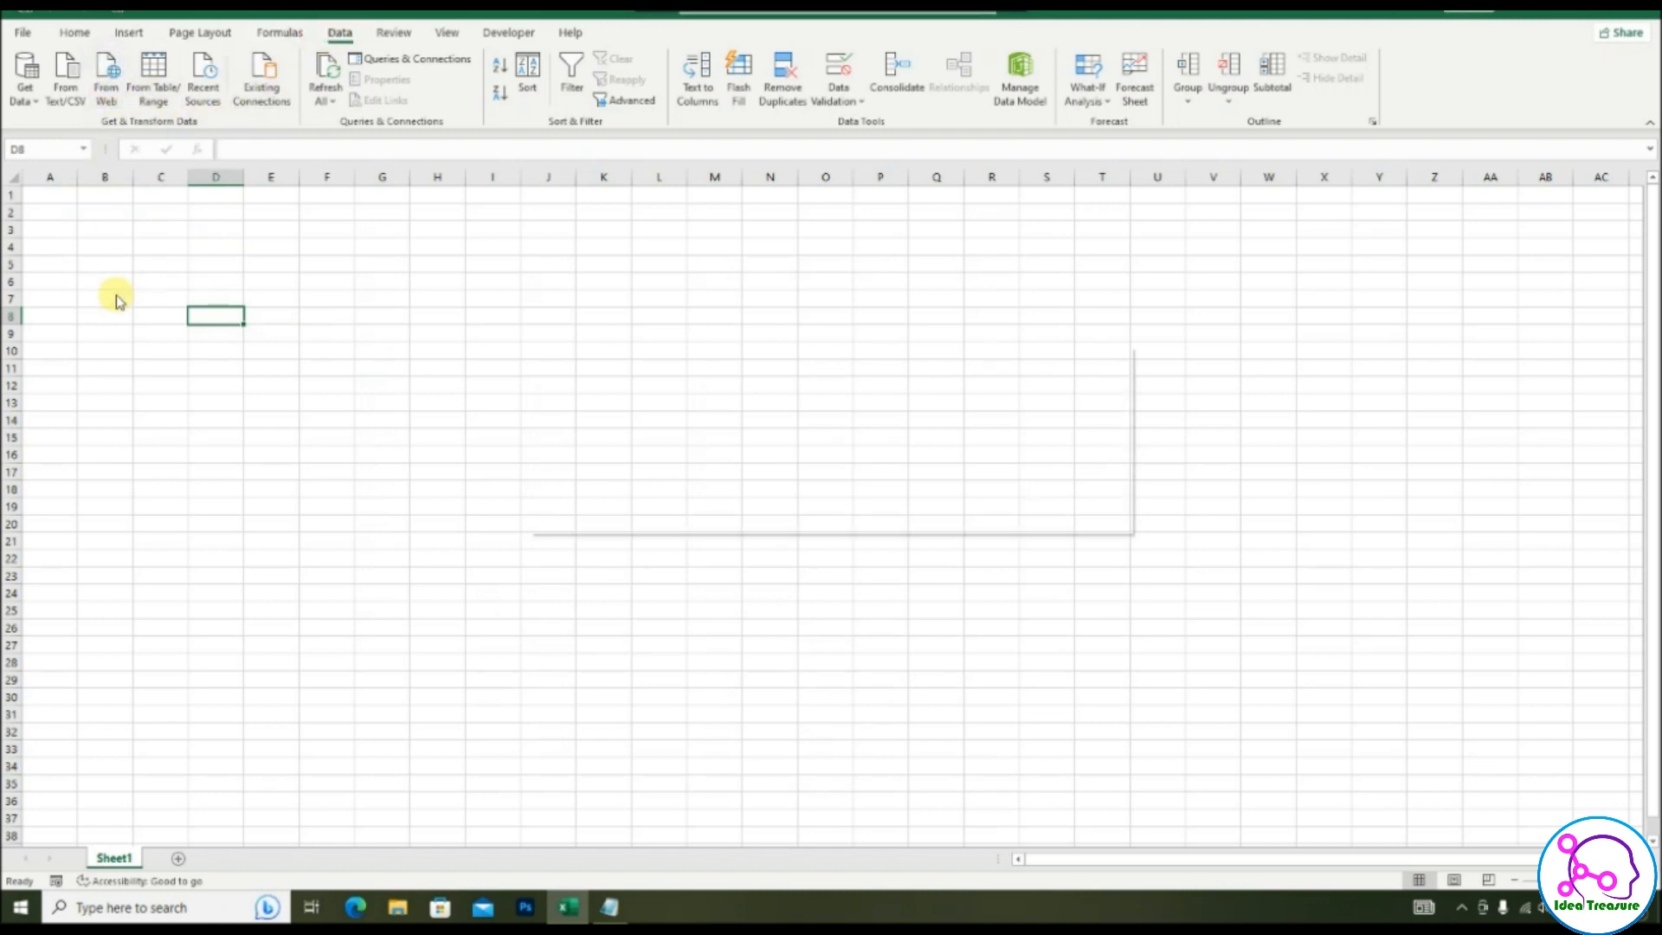
Import from Web using the Binance allPrices URL and open the records list in Power Query.
click(104, 76)
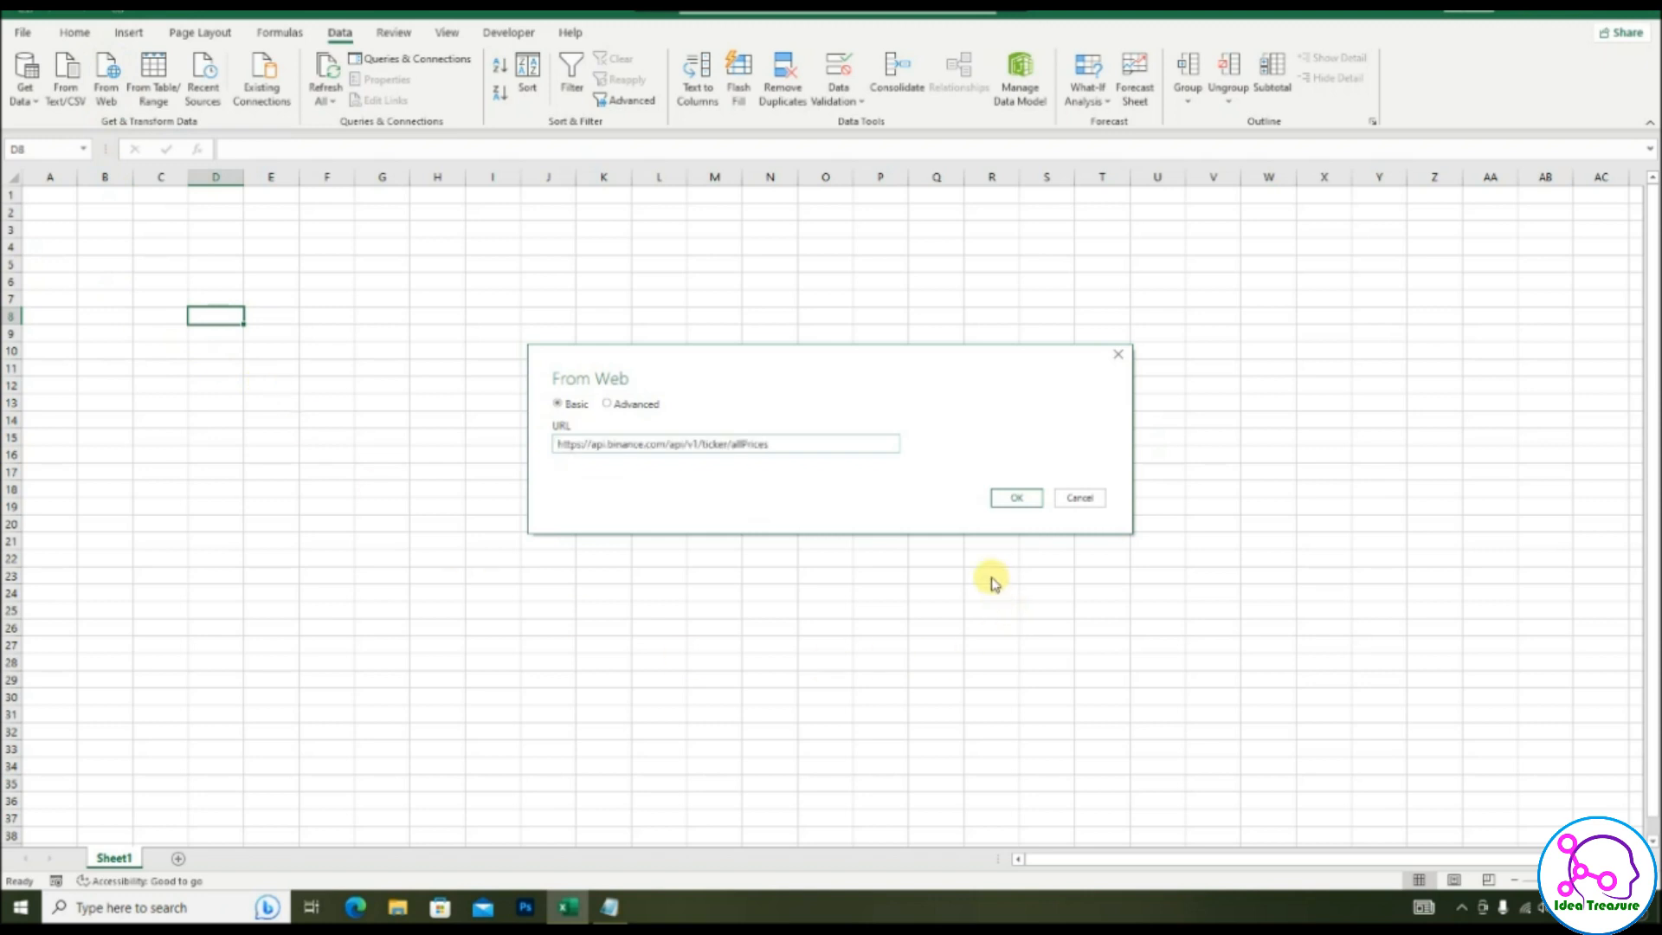
click(1014, 496)
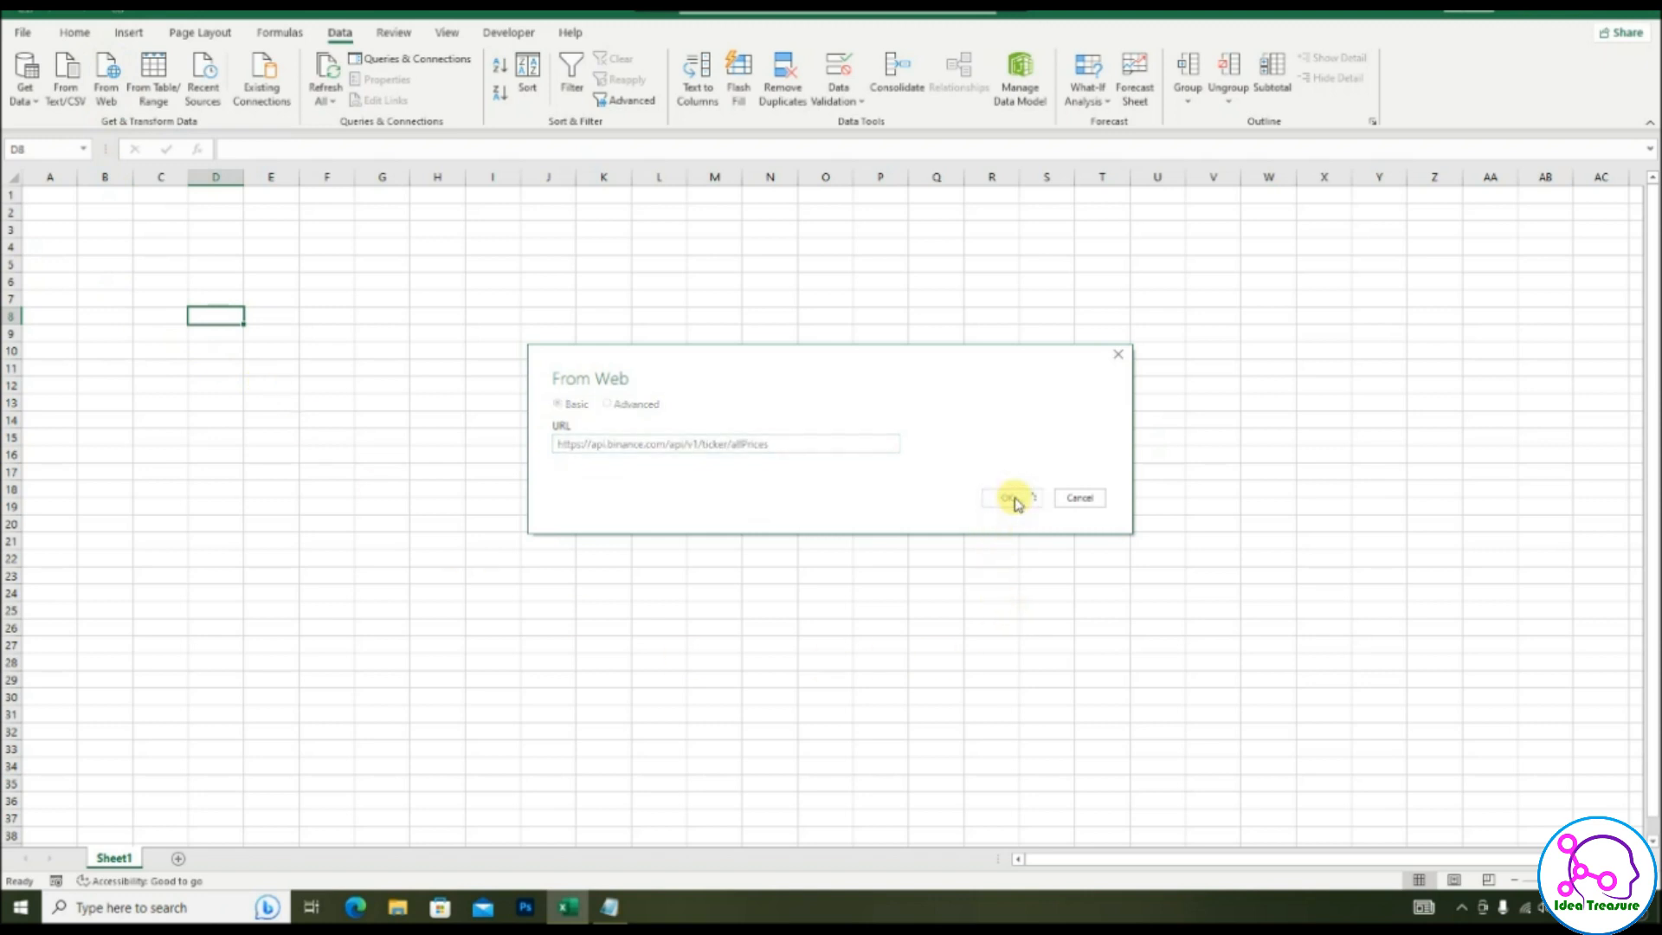
mouse_move(828, 492)
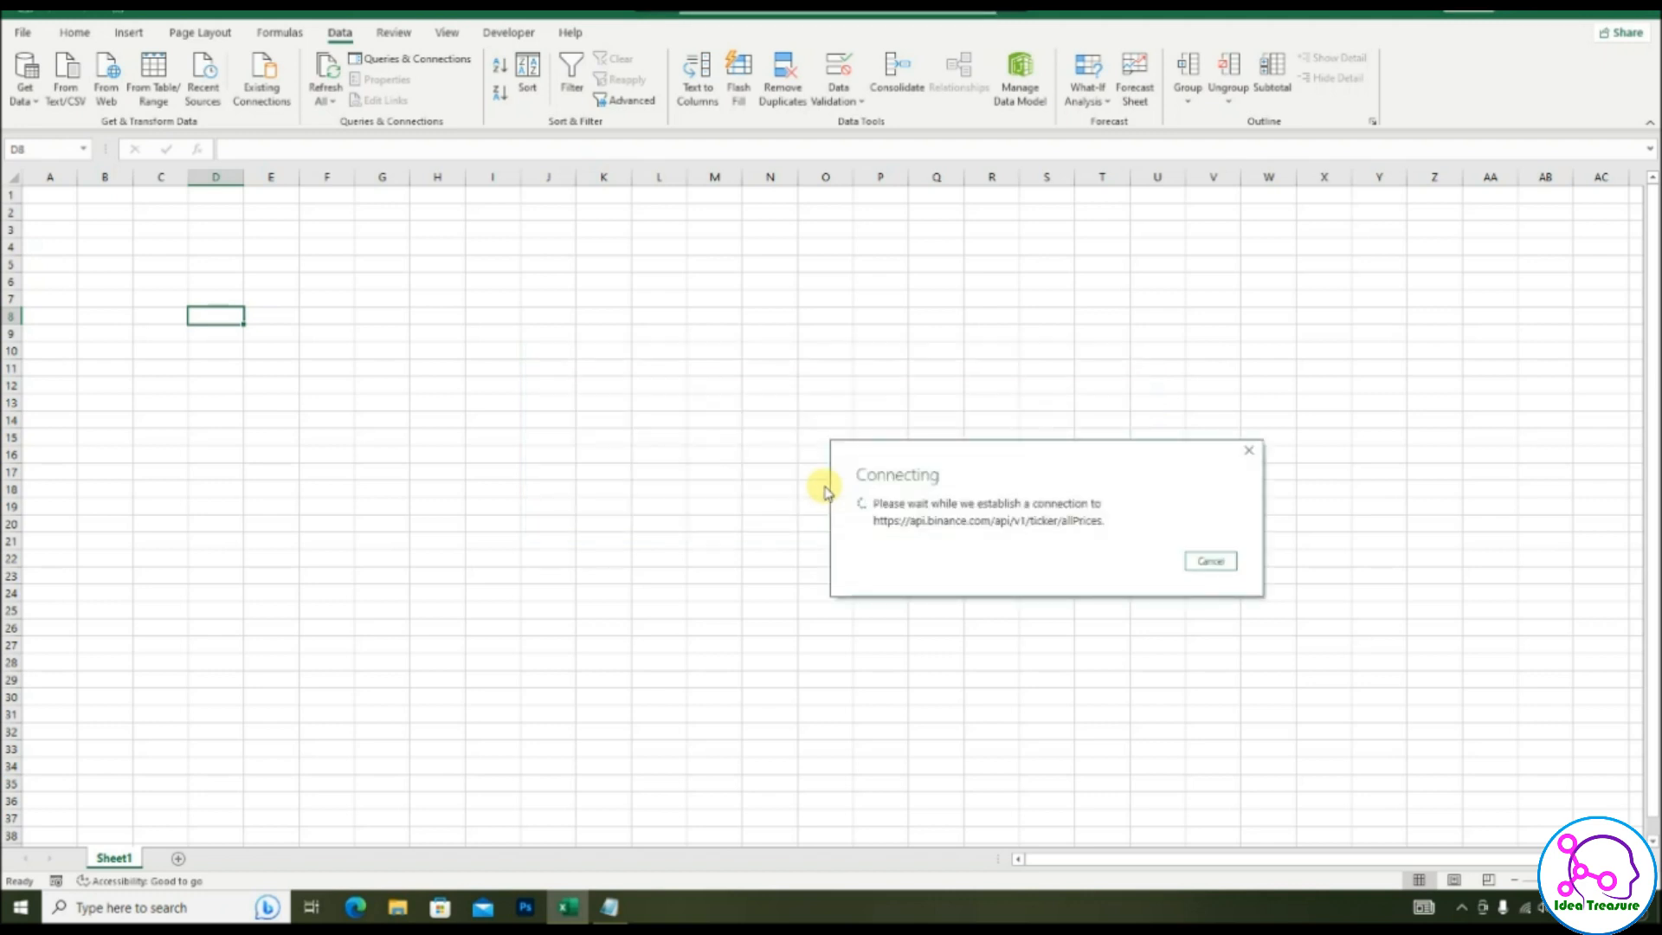
click(1208, 560)
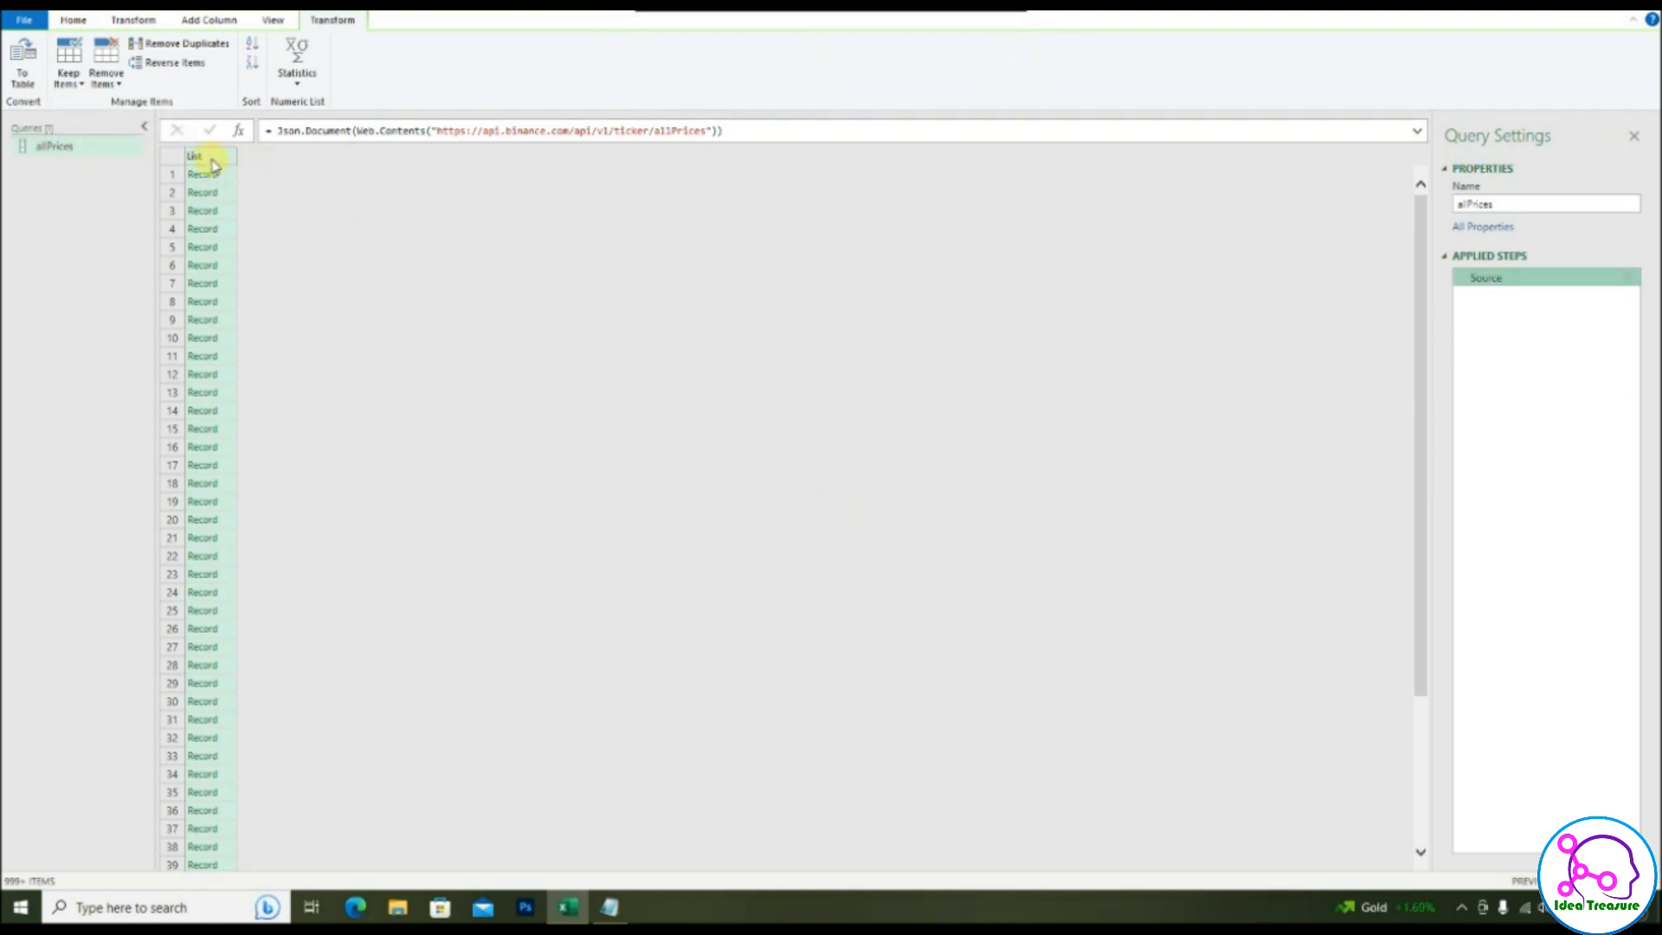
Convert the list of records to a one-column table with List Tools To Table.
click(202, 156)
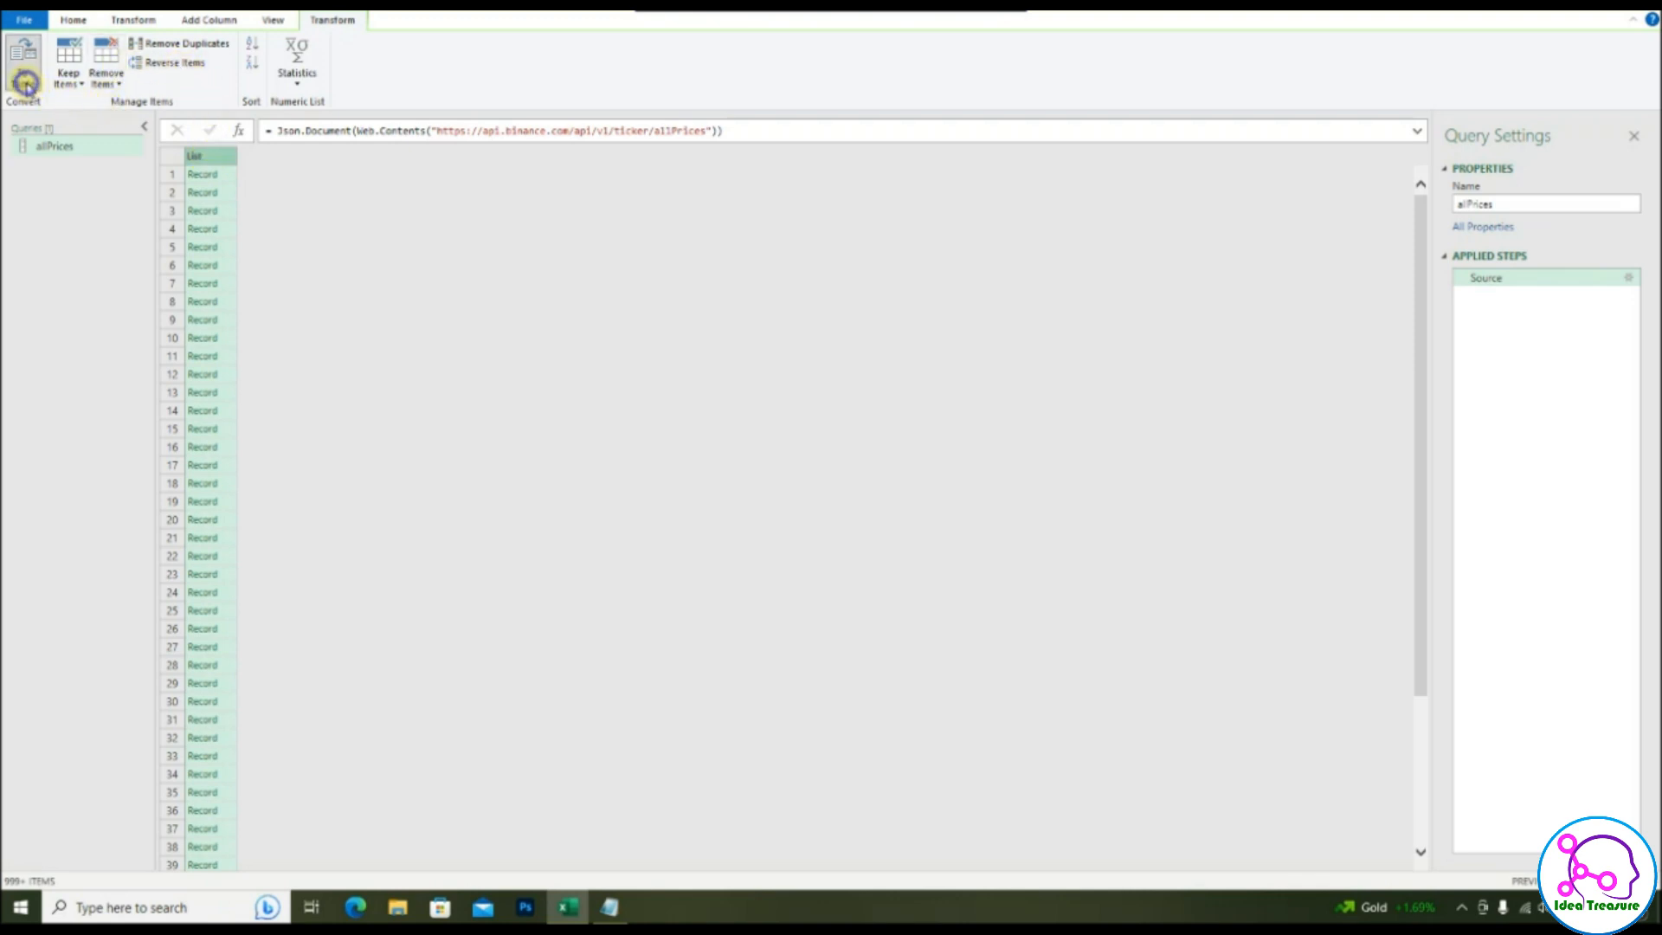
click(23, 67)
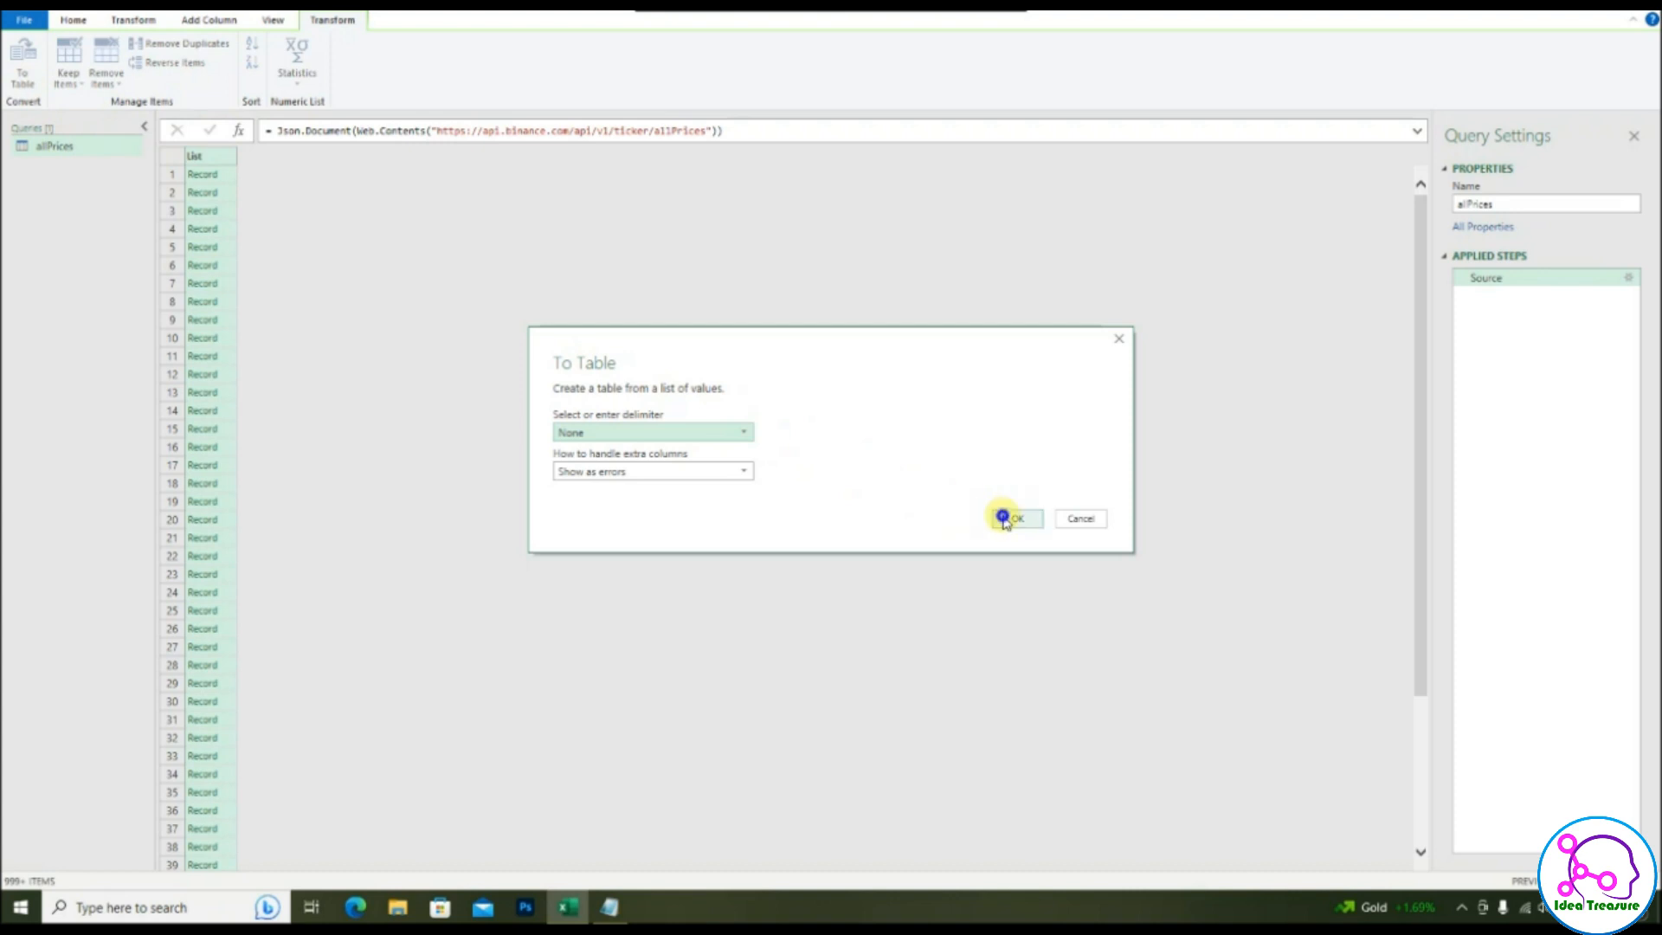
click(1011, 518)
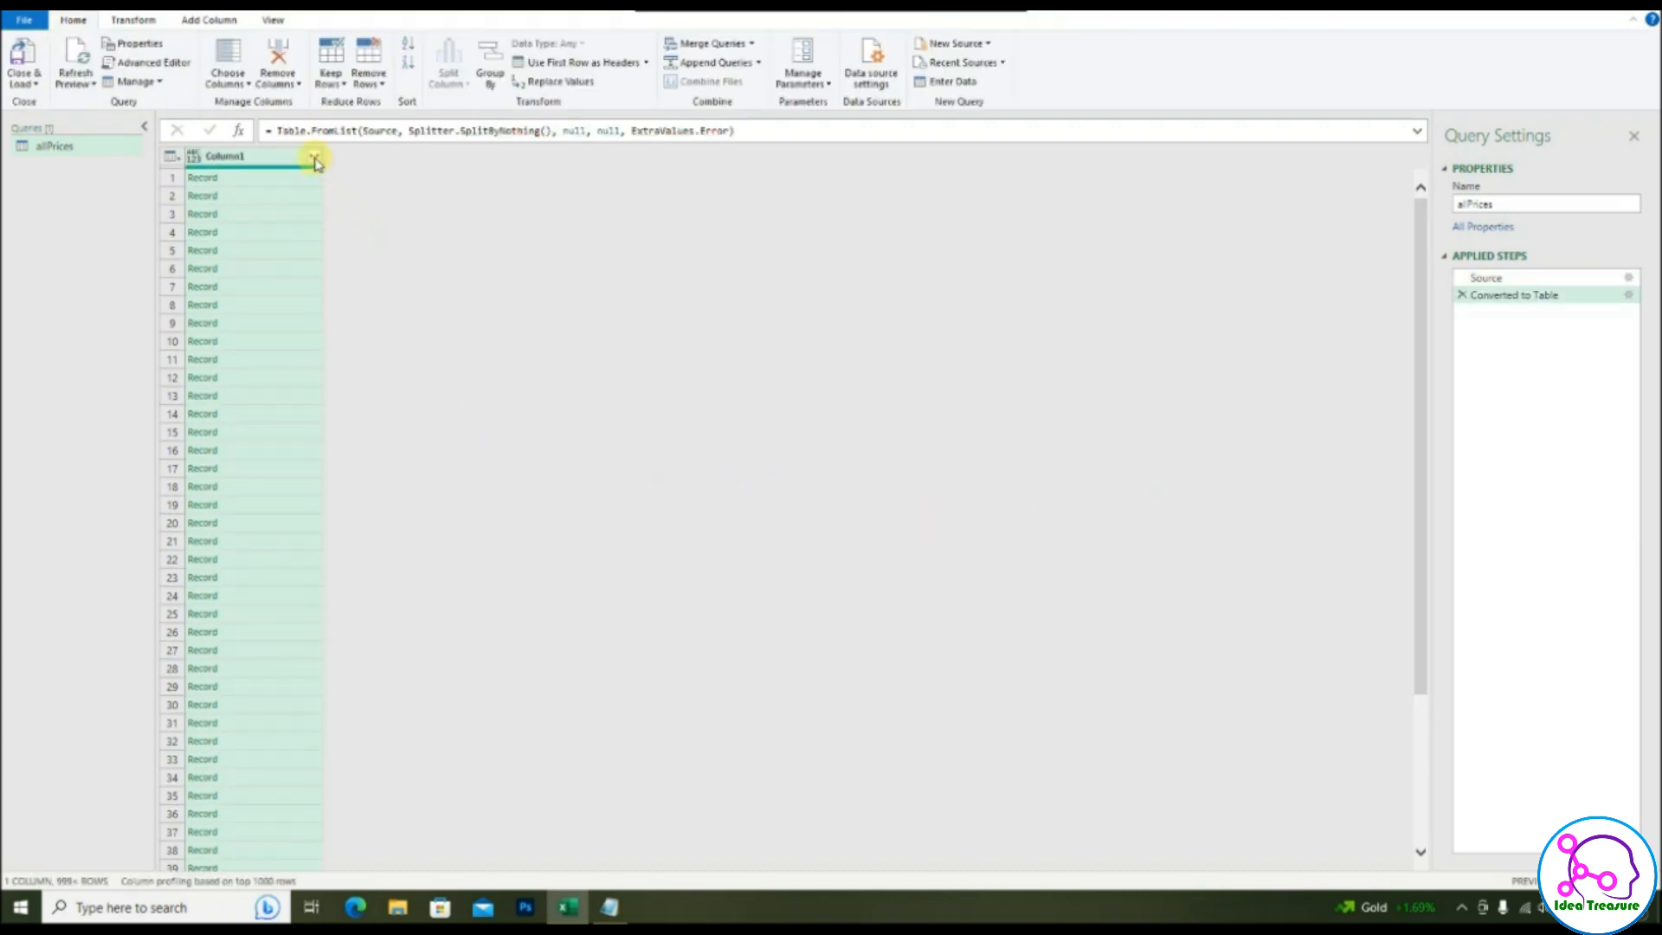
Expand Column1 into symbol and price columns, then Close & Load the allPrices table.
click(314, 156)
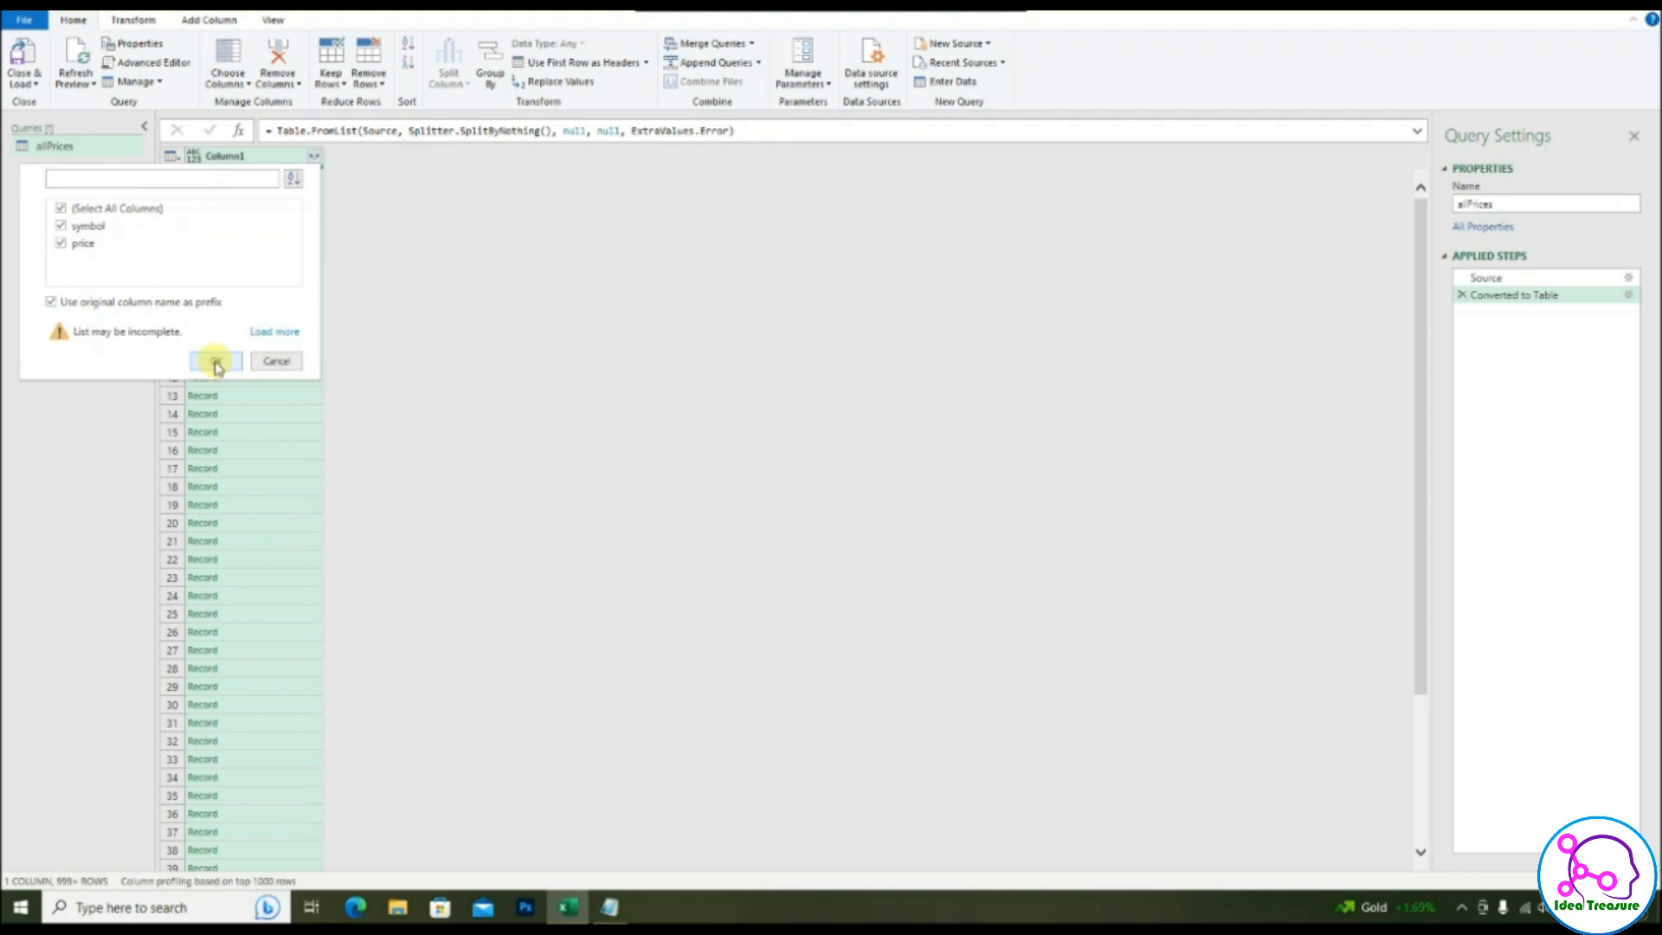
click(273, 331)
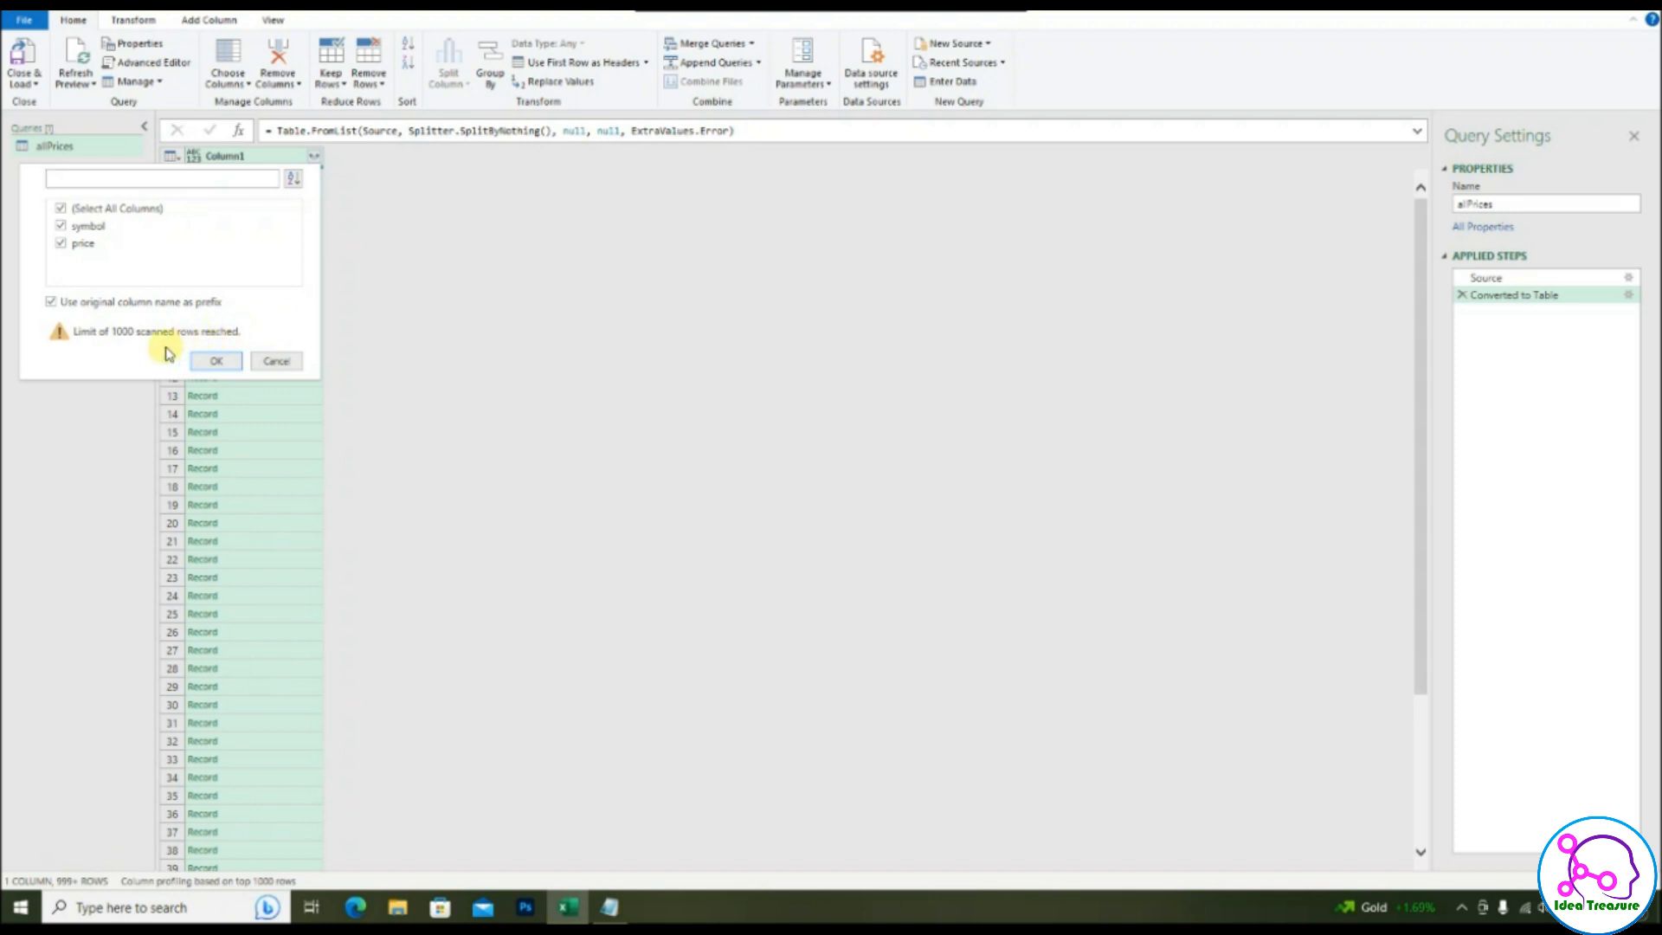
mouse_move(142, 350)
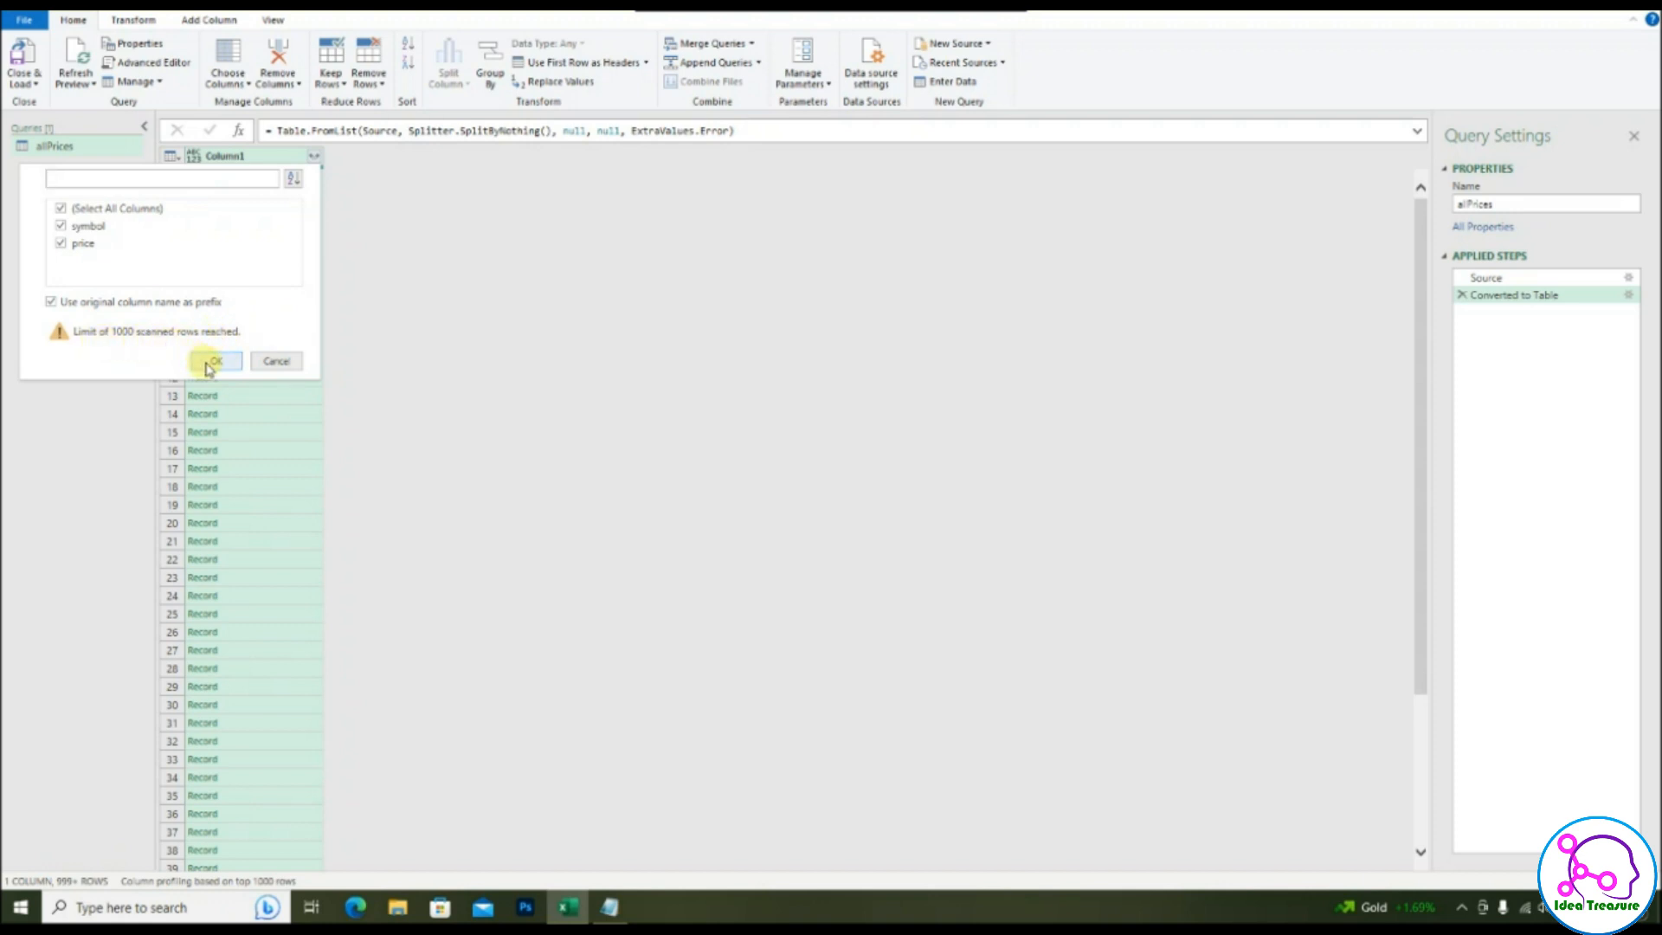
click(217, 360)
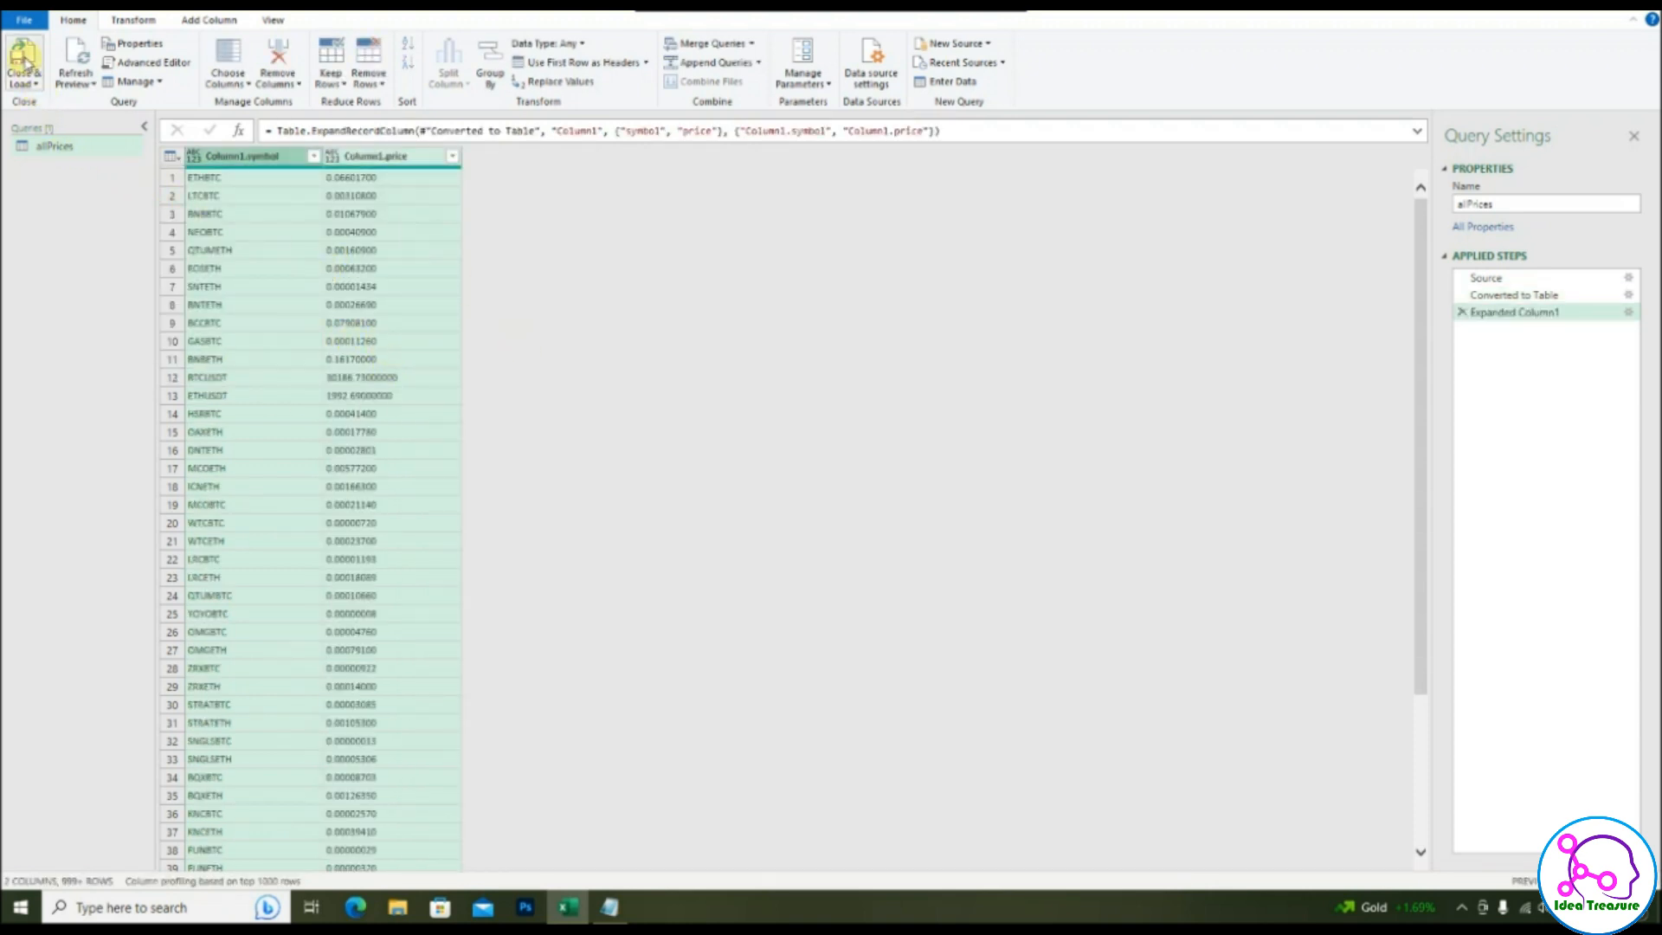
click(22, 64)
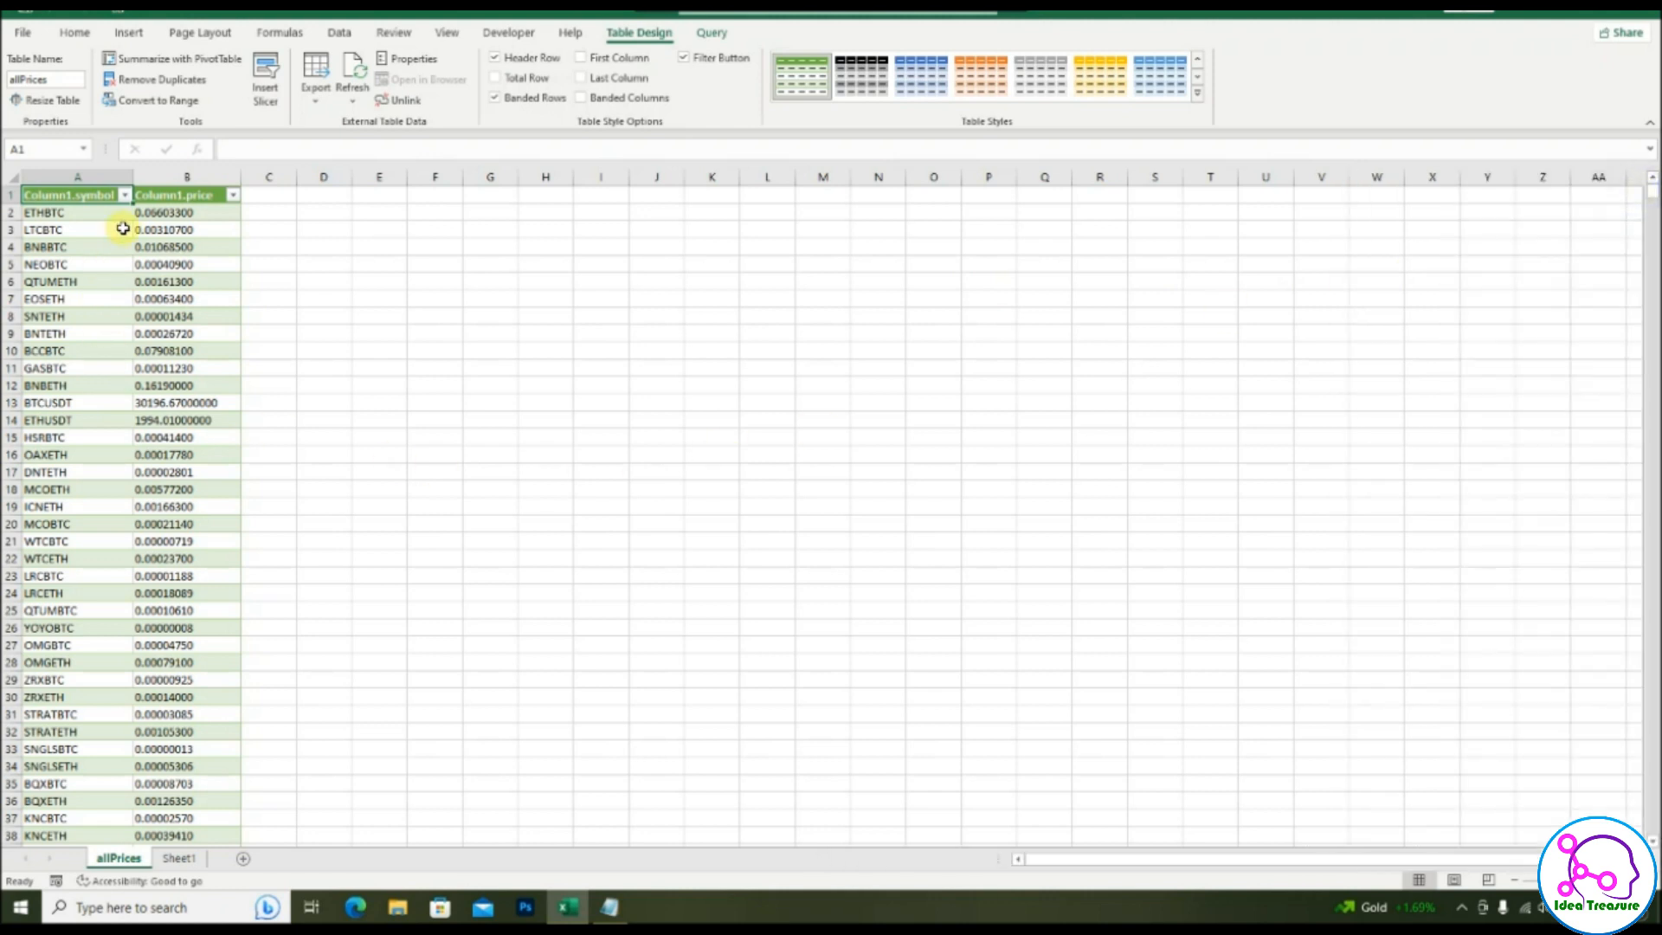
Select a table cell and refresh the allPrices table four times for current prices.
click(76, 212)
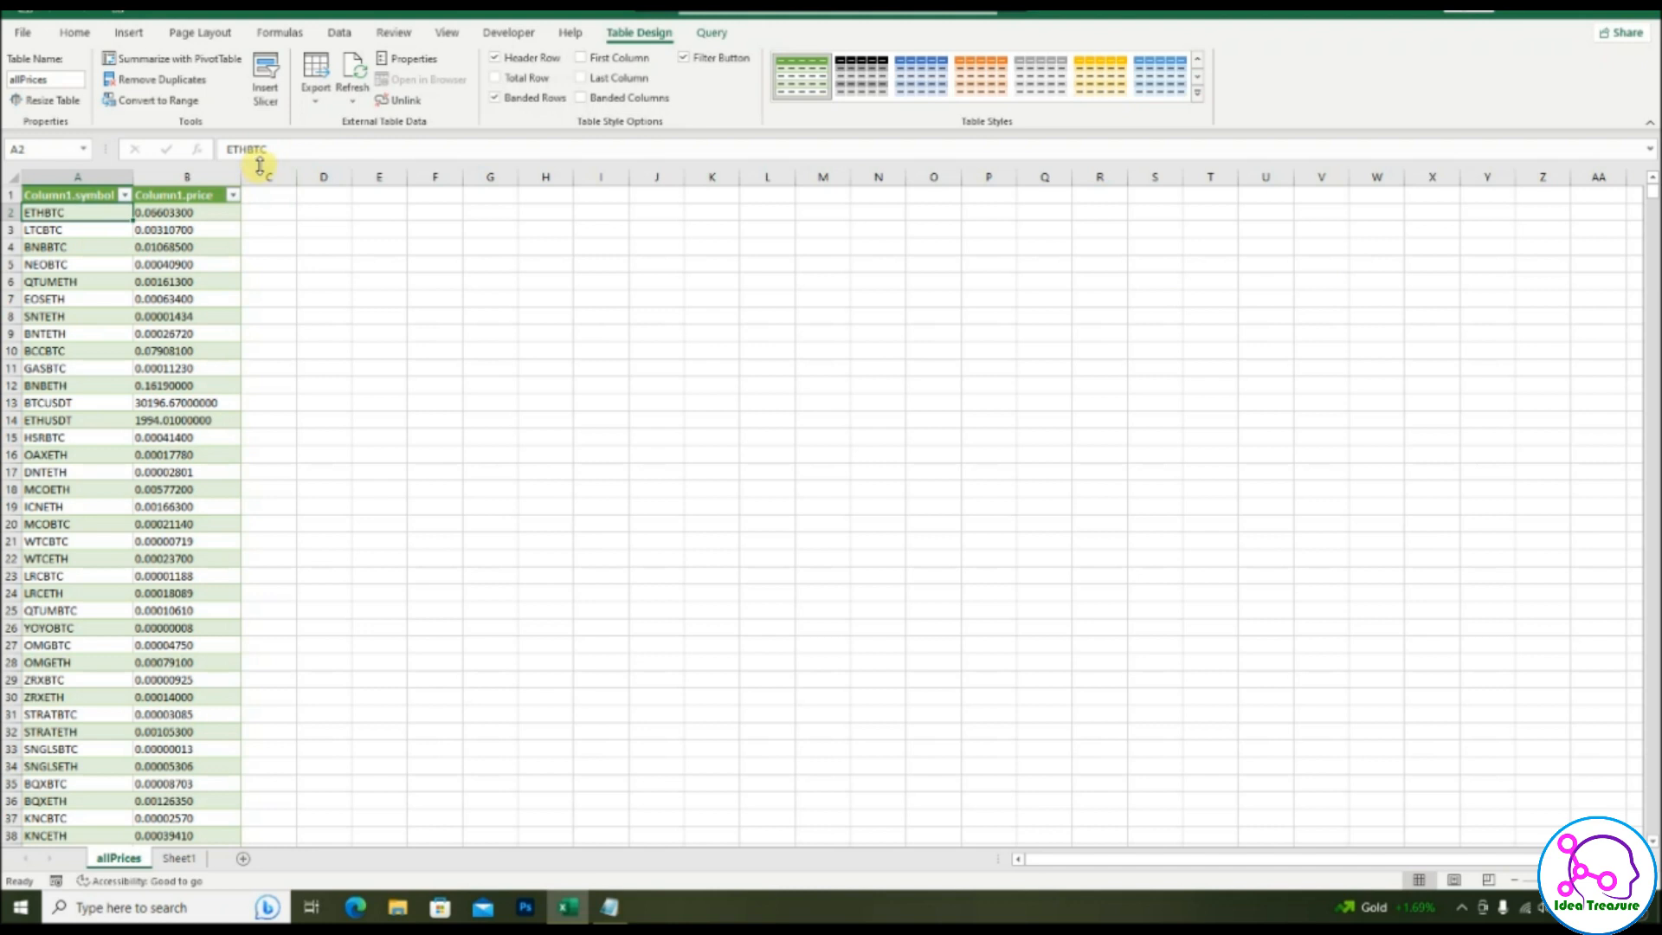
click(352, 75)
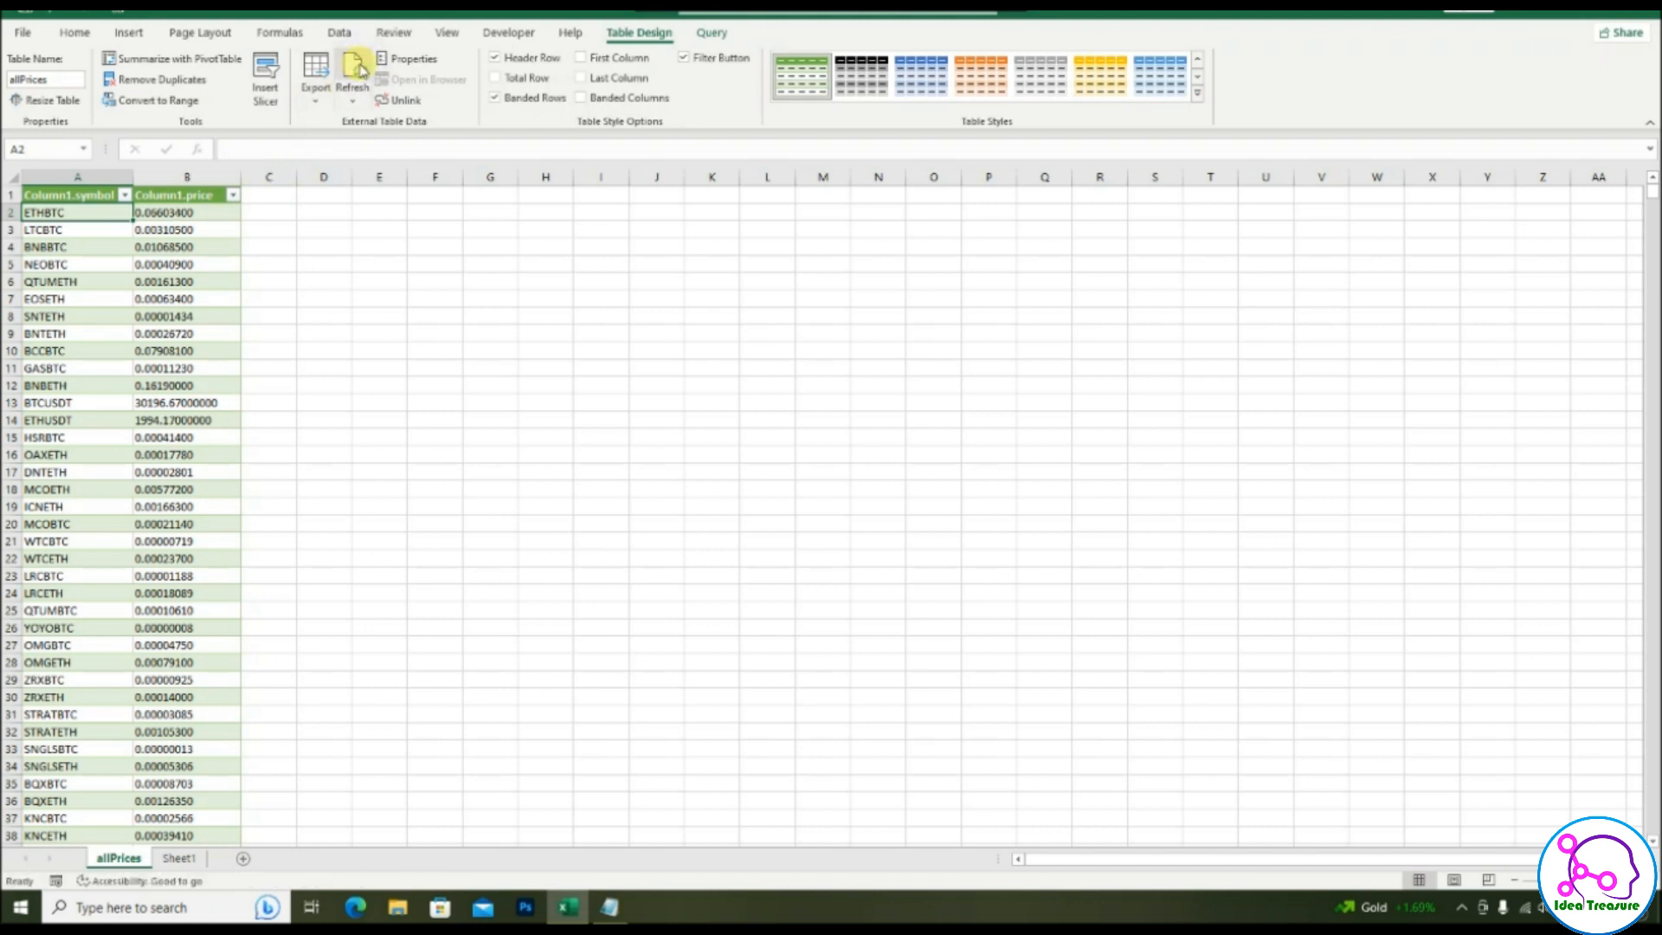
click(351, 72)
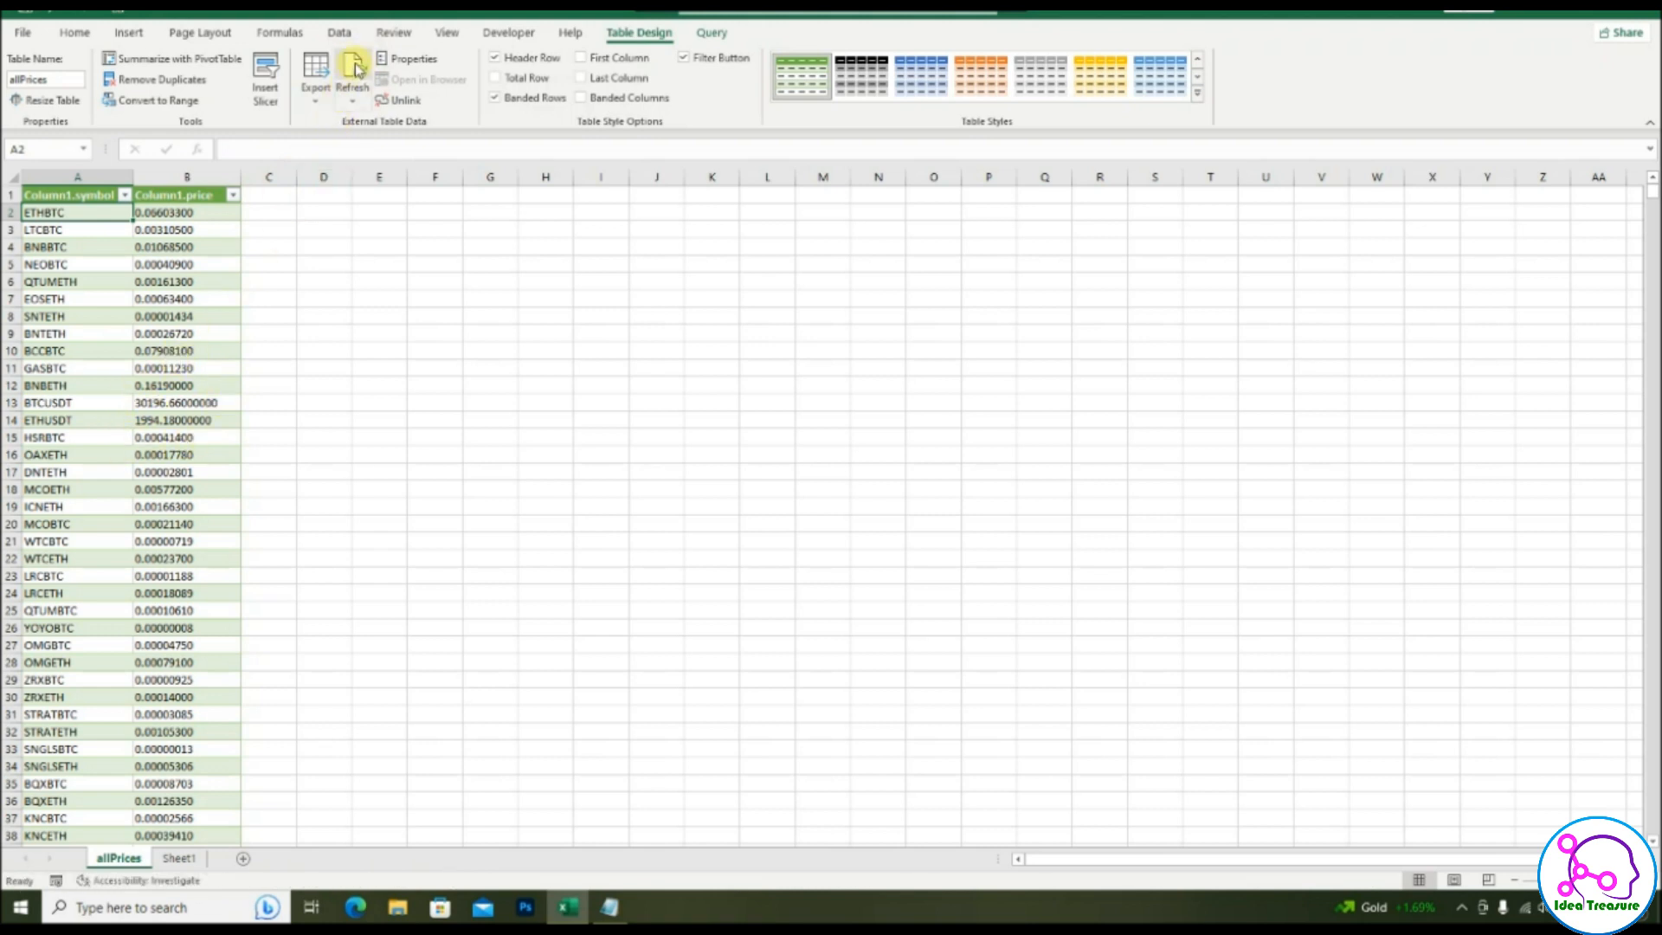
click(353, 66)
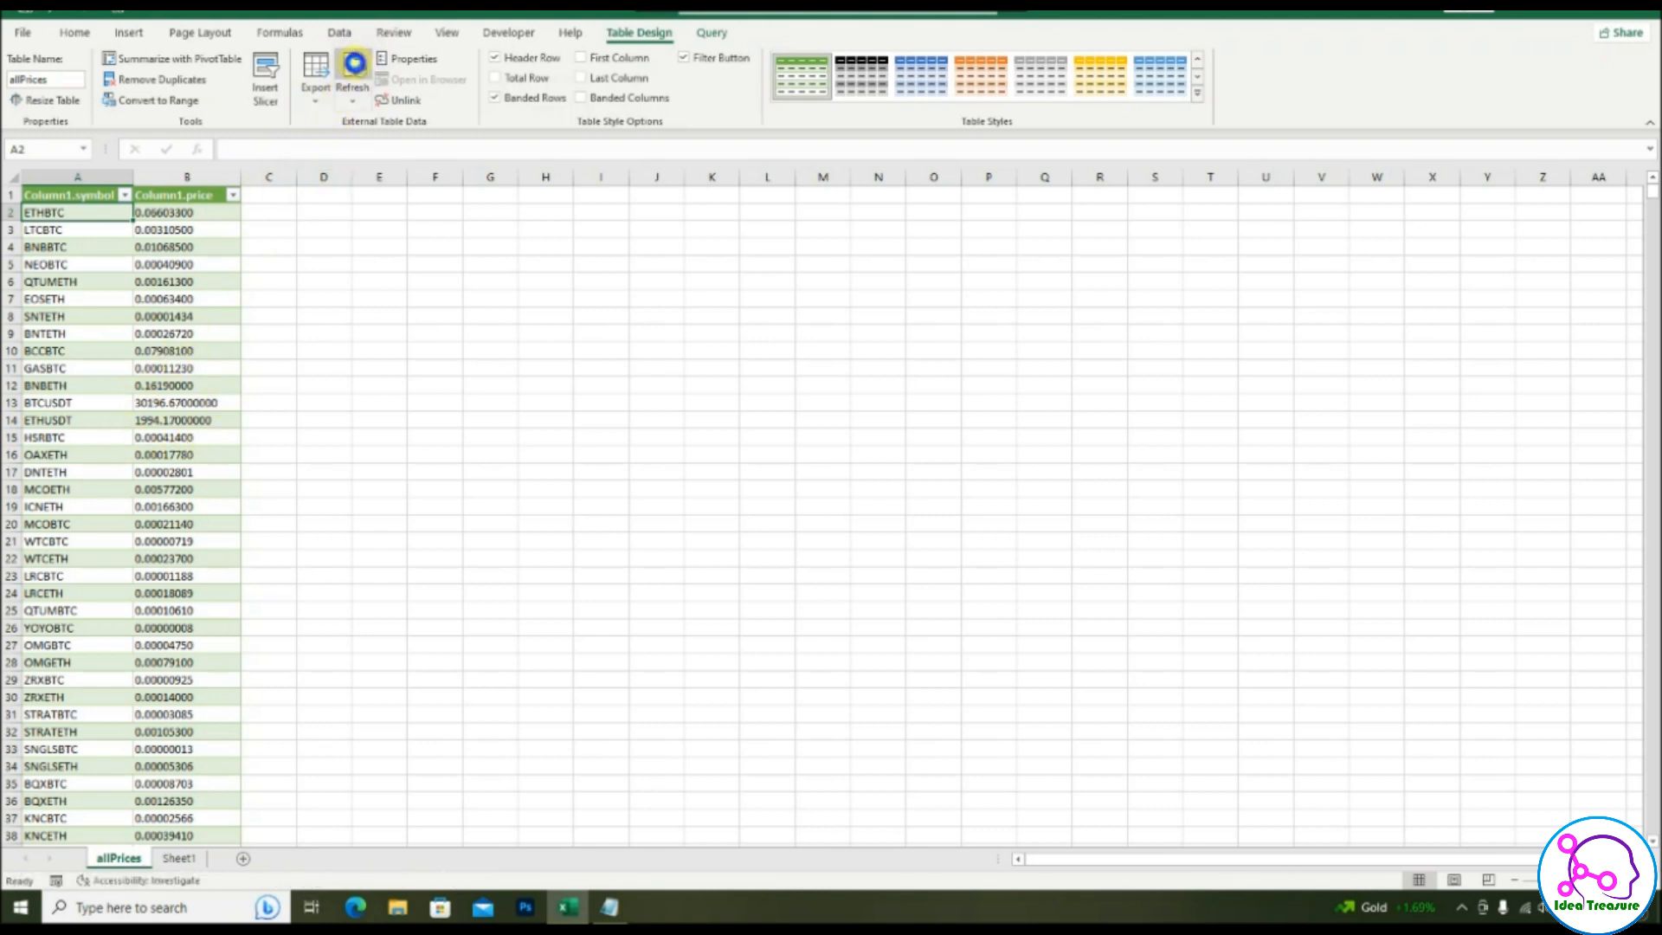
click(352, 74)
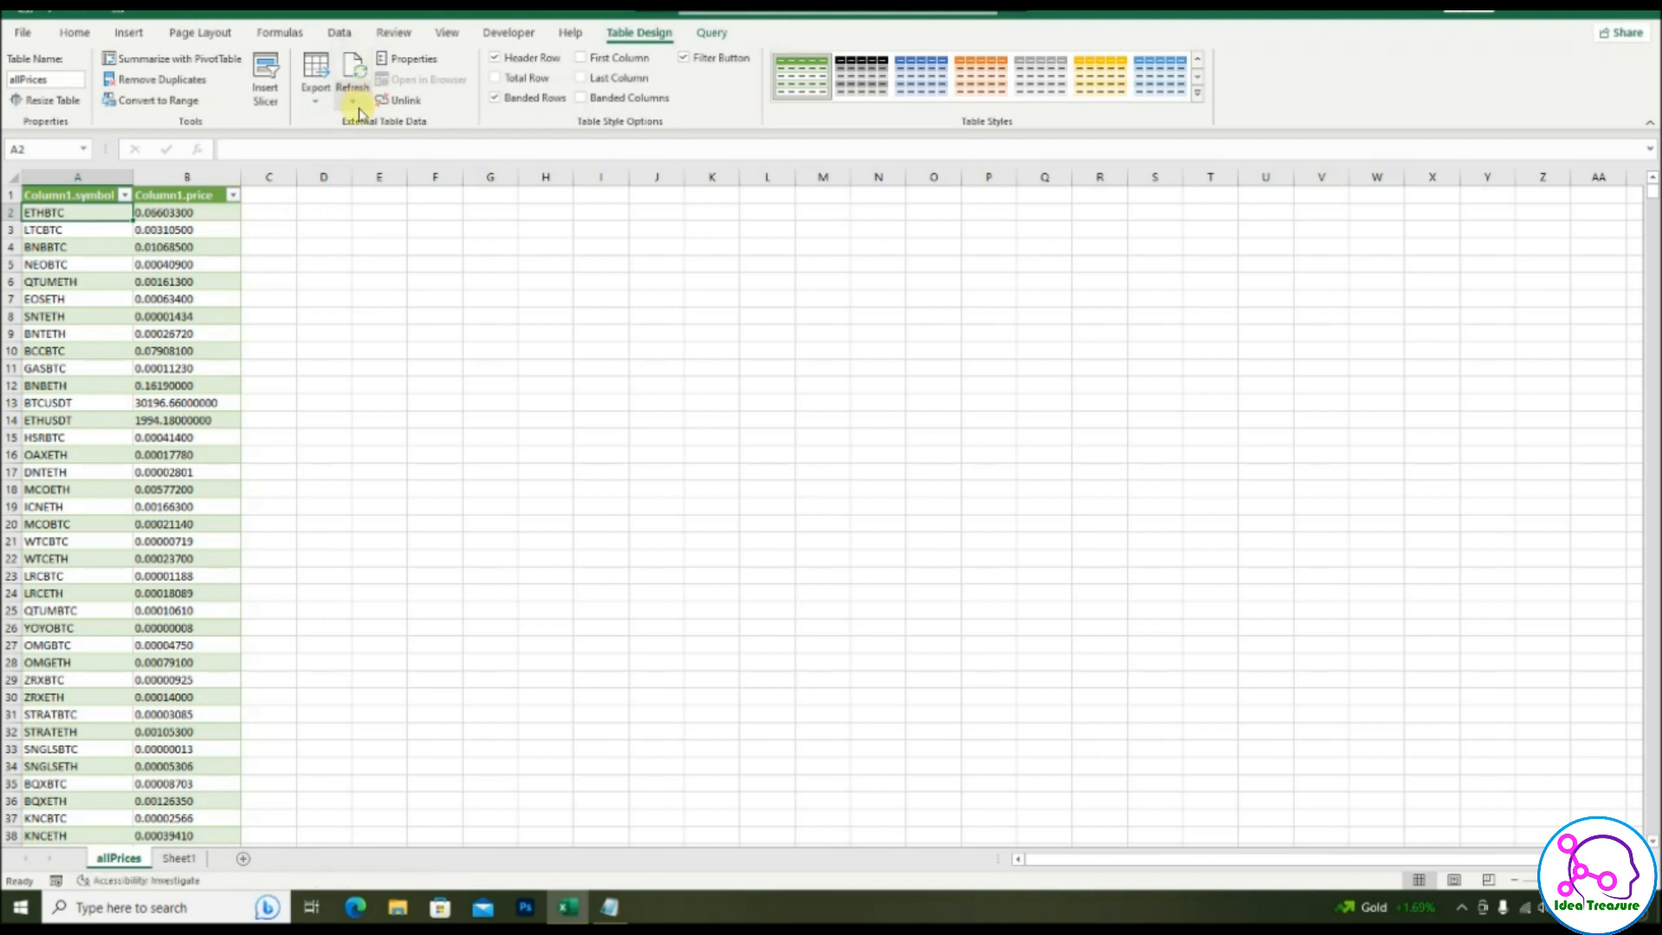
In Connection Properties, enable Refresh every 1 minutes and apply it.
click(350, 100)
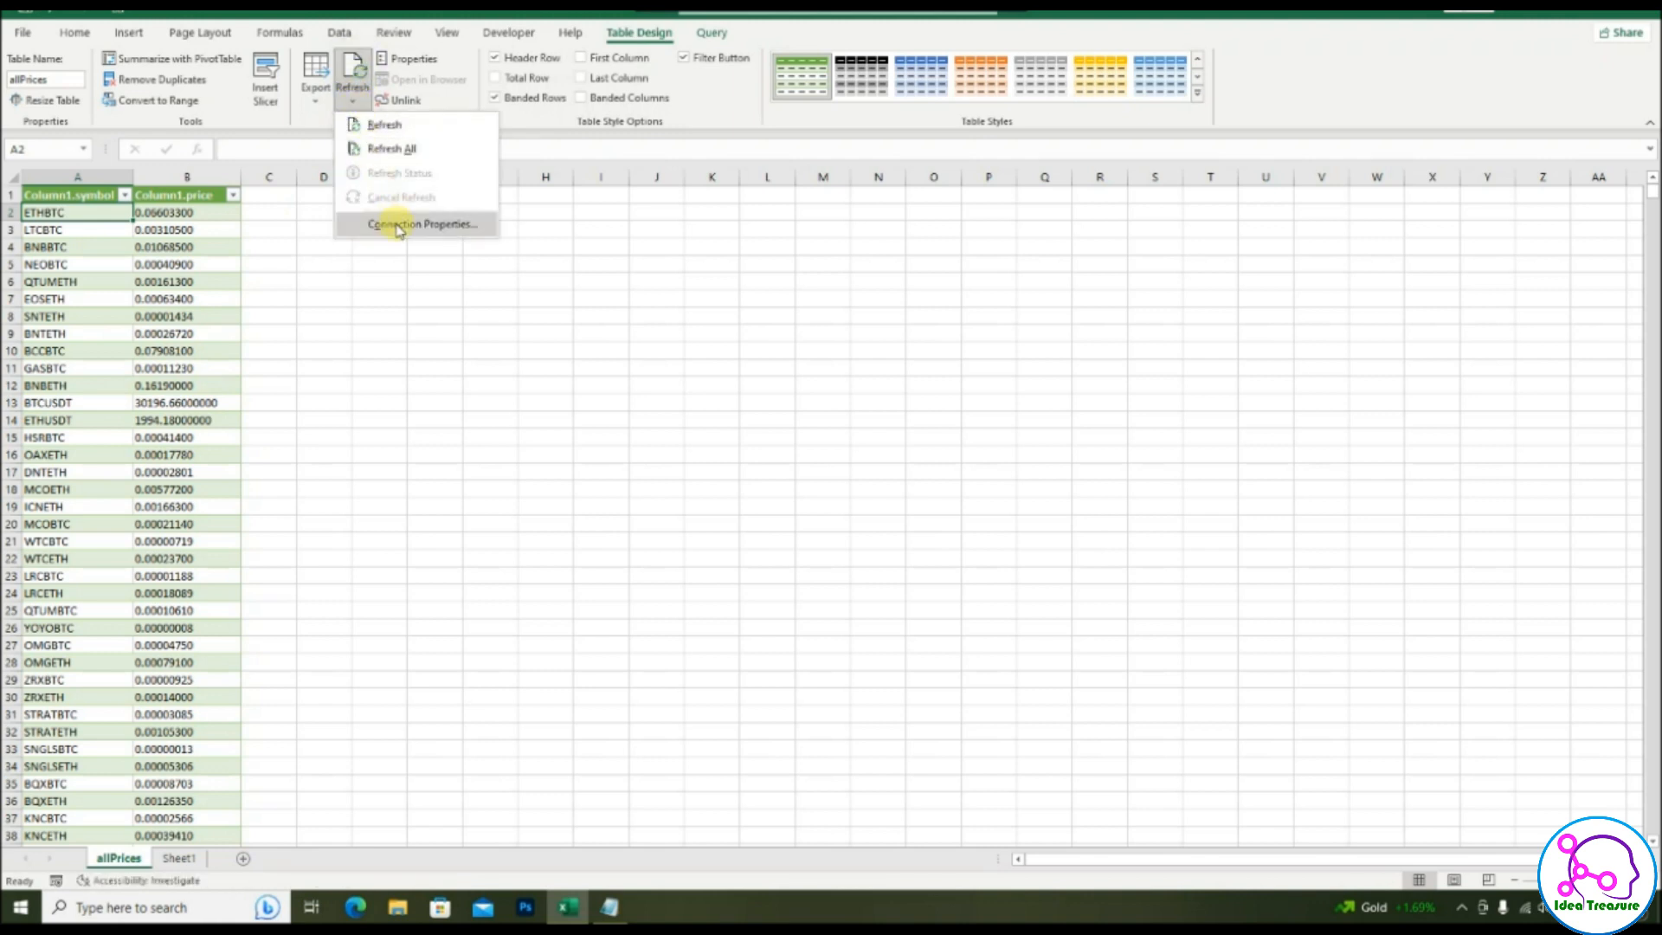
click(422, 223)
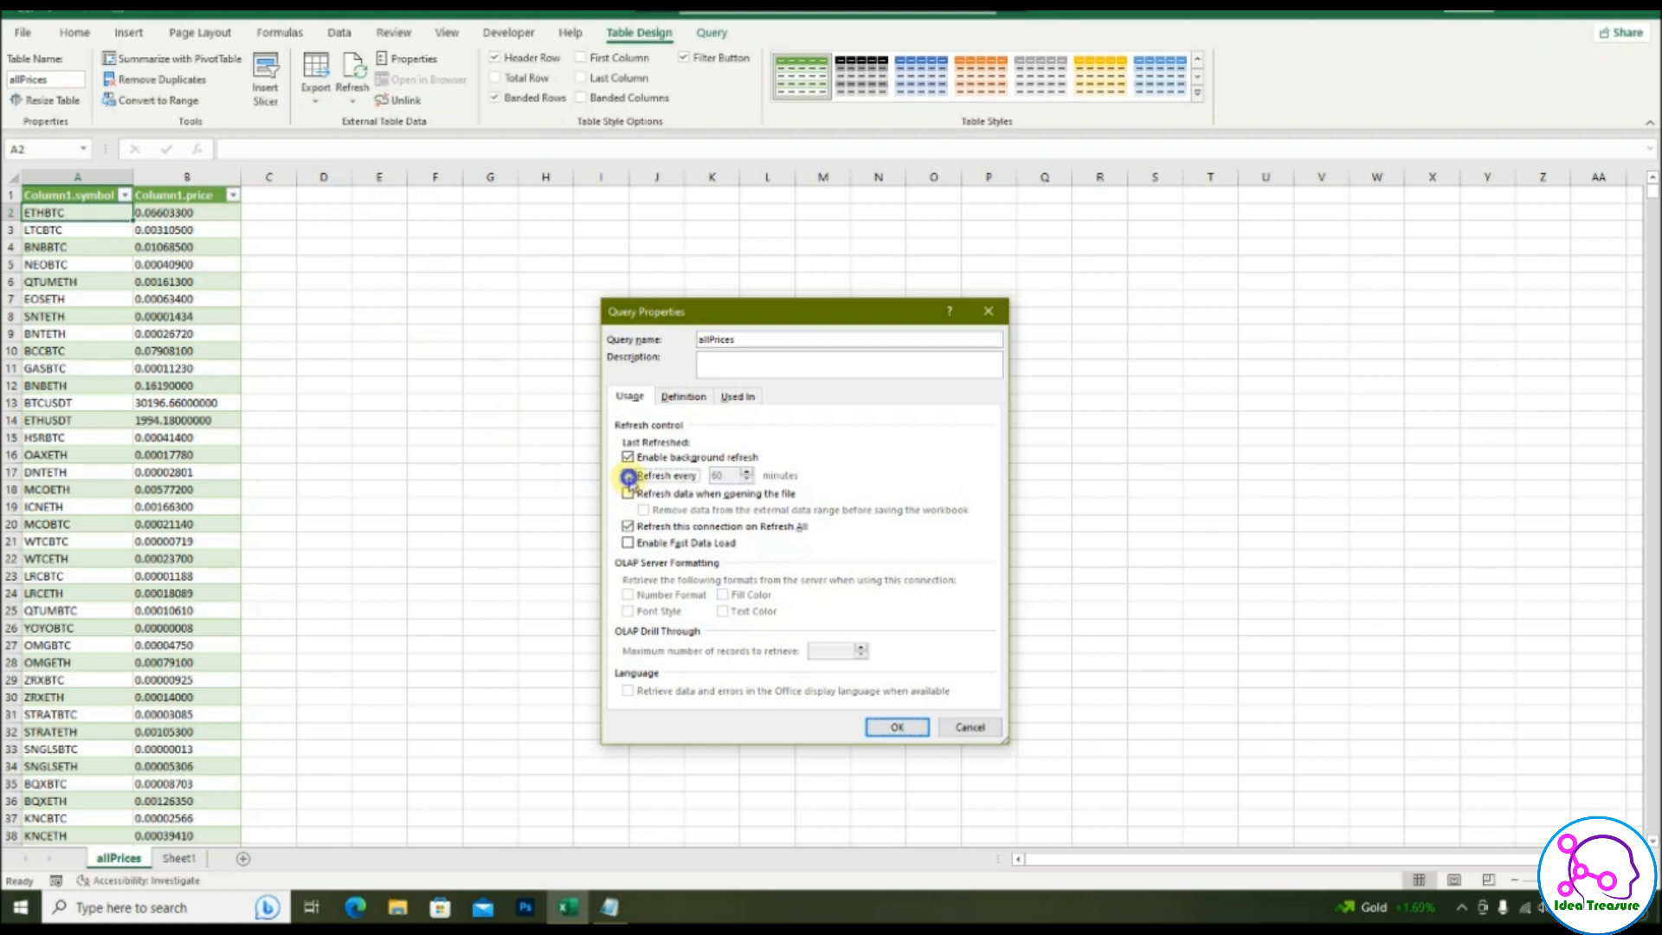
click(627, 475)
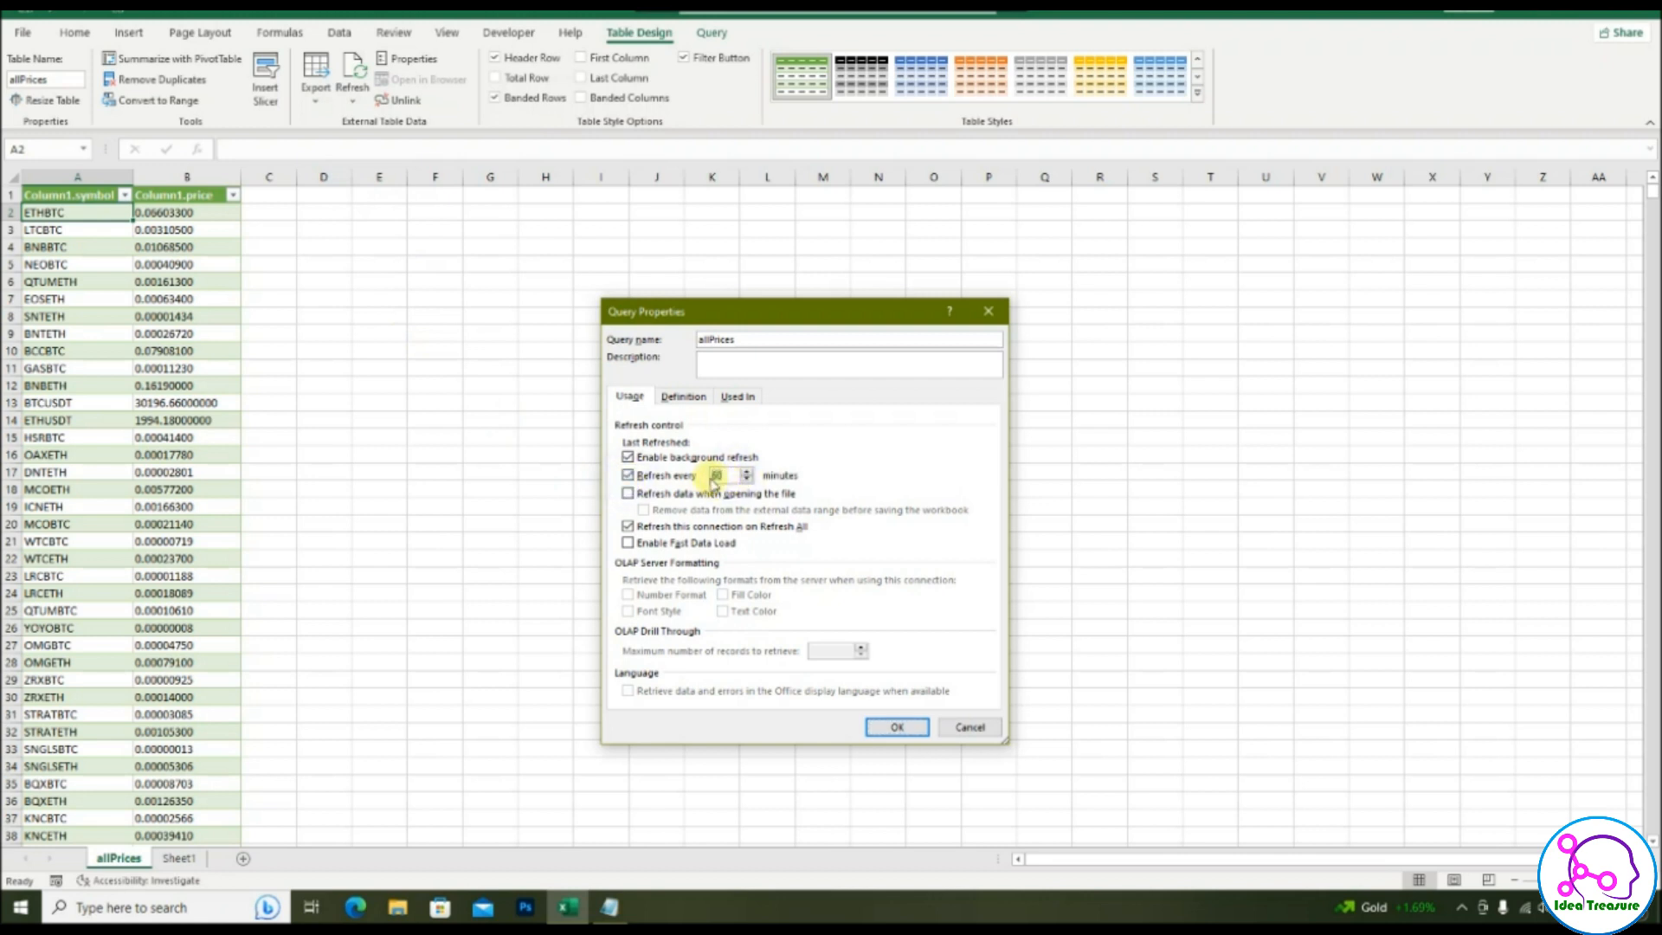
text(1)
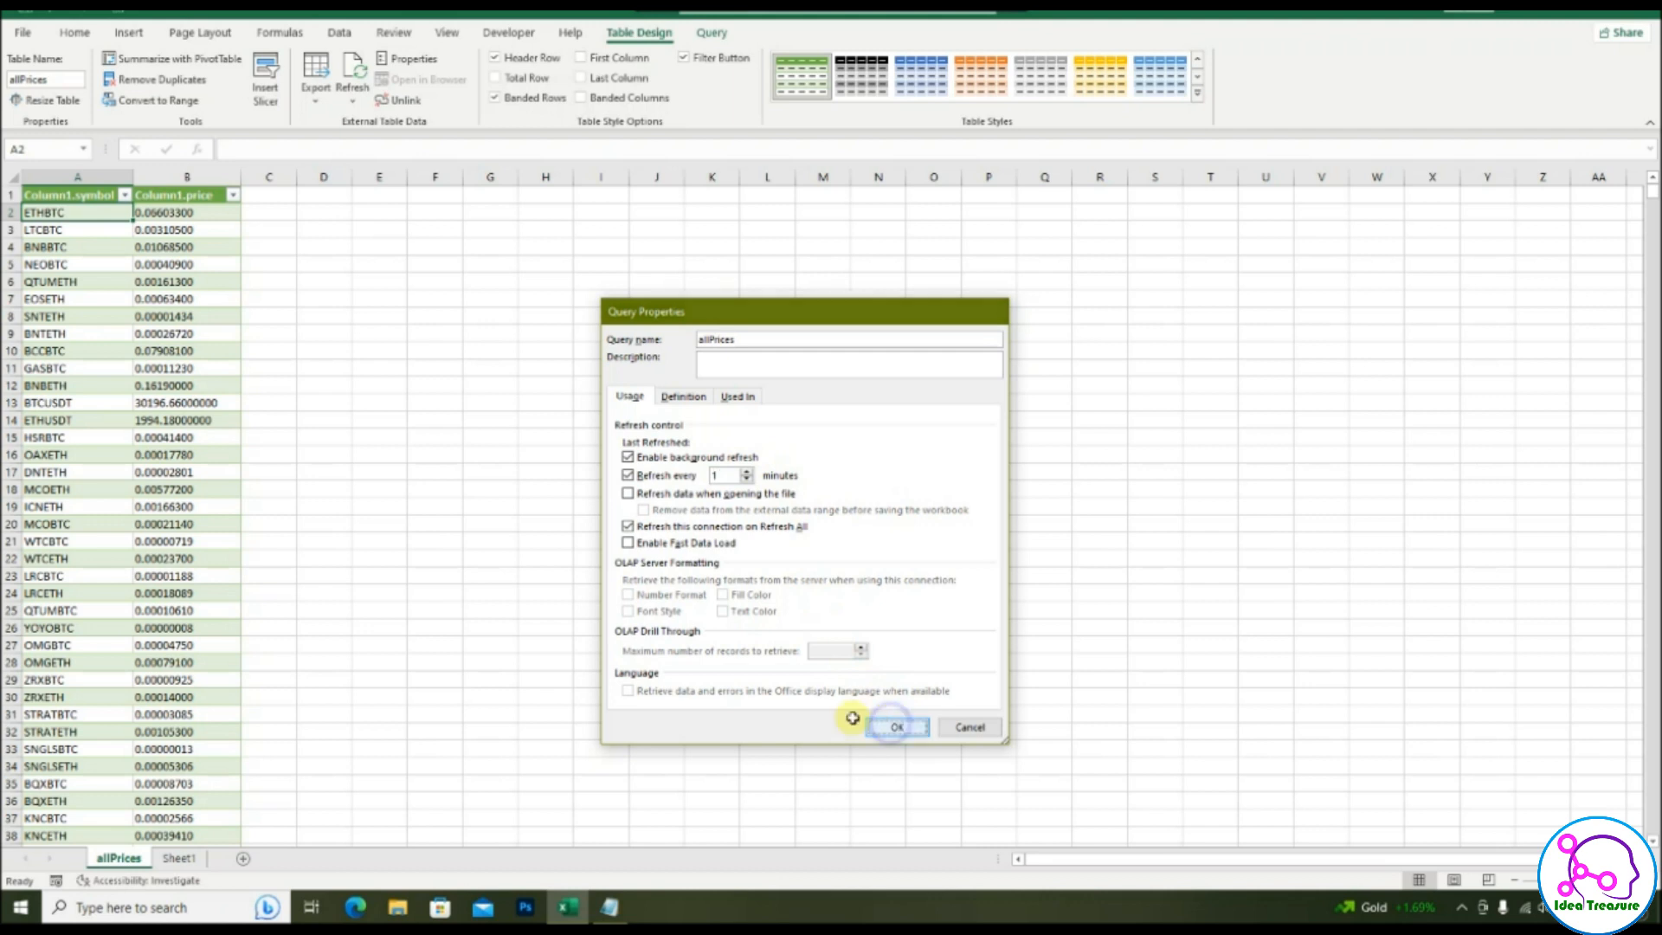
click(897, 726)
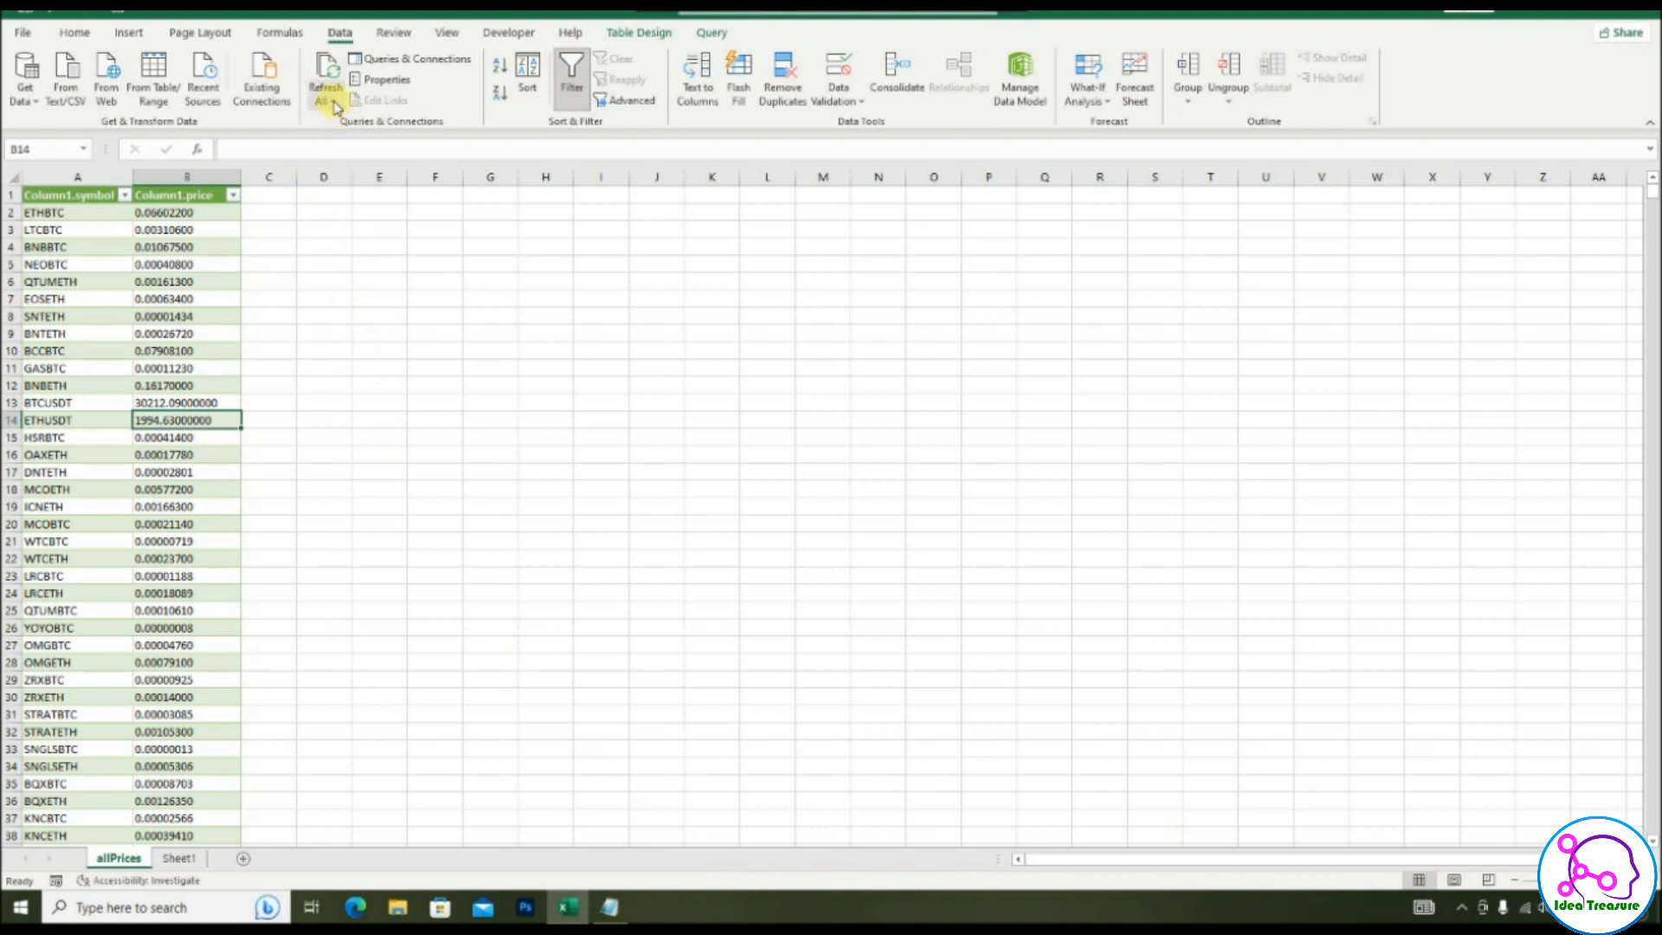
Reopen the query properties and check Refresh data when opening the file and Enable Fast Data Load.
click(386, 78)
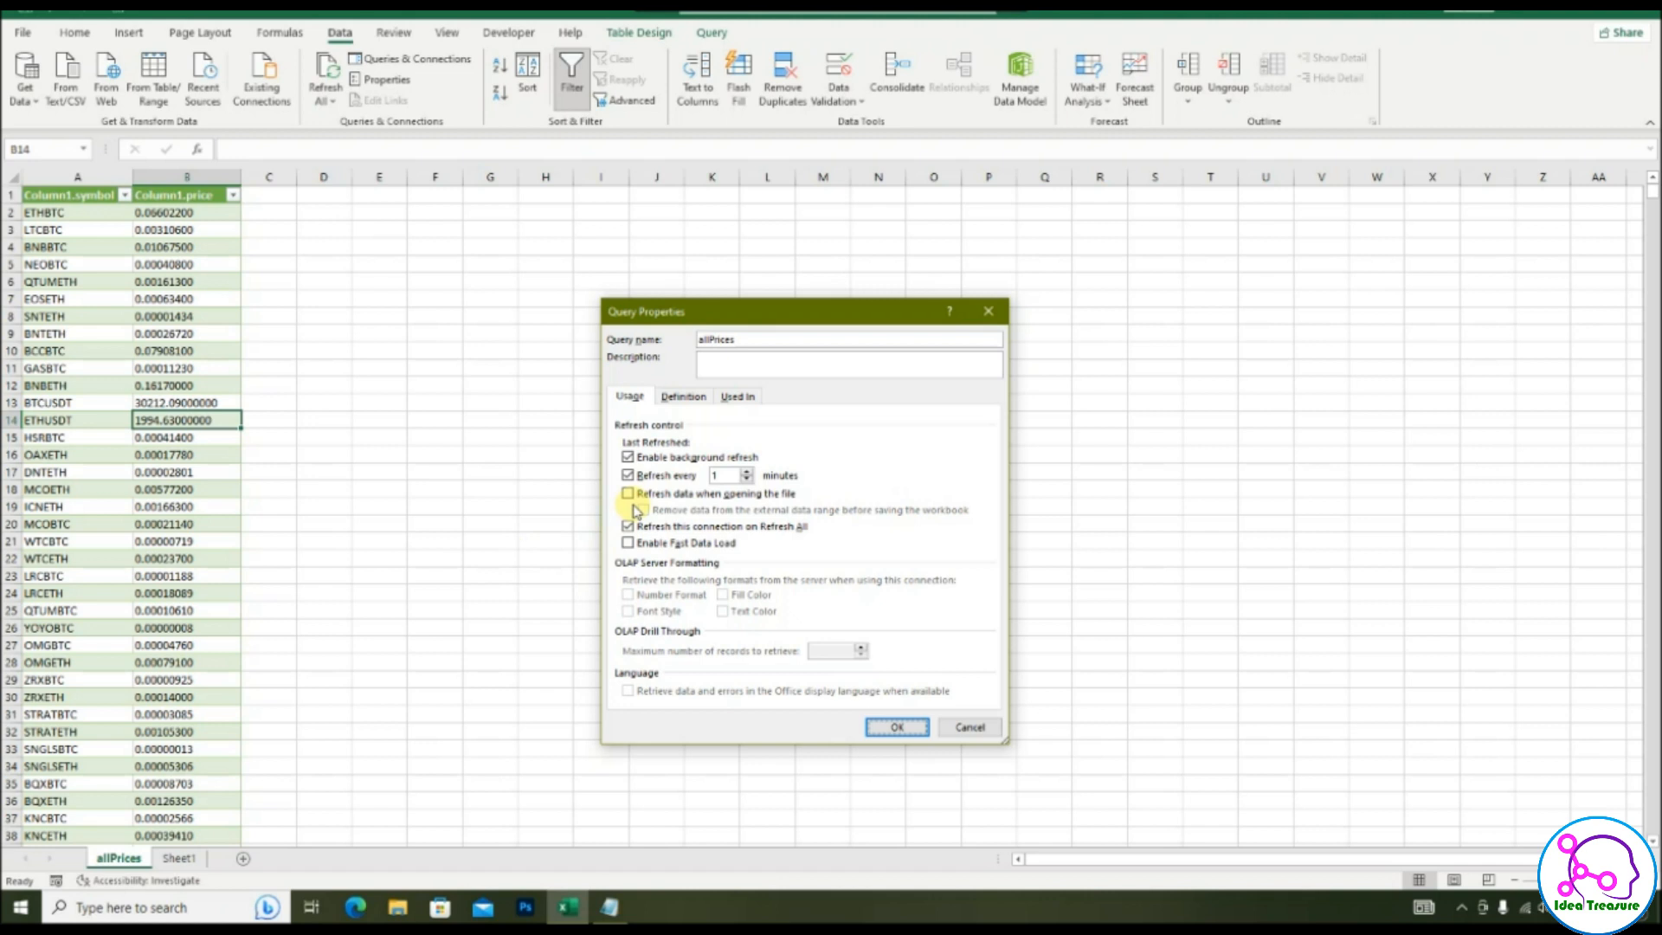
click(627, 493)
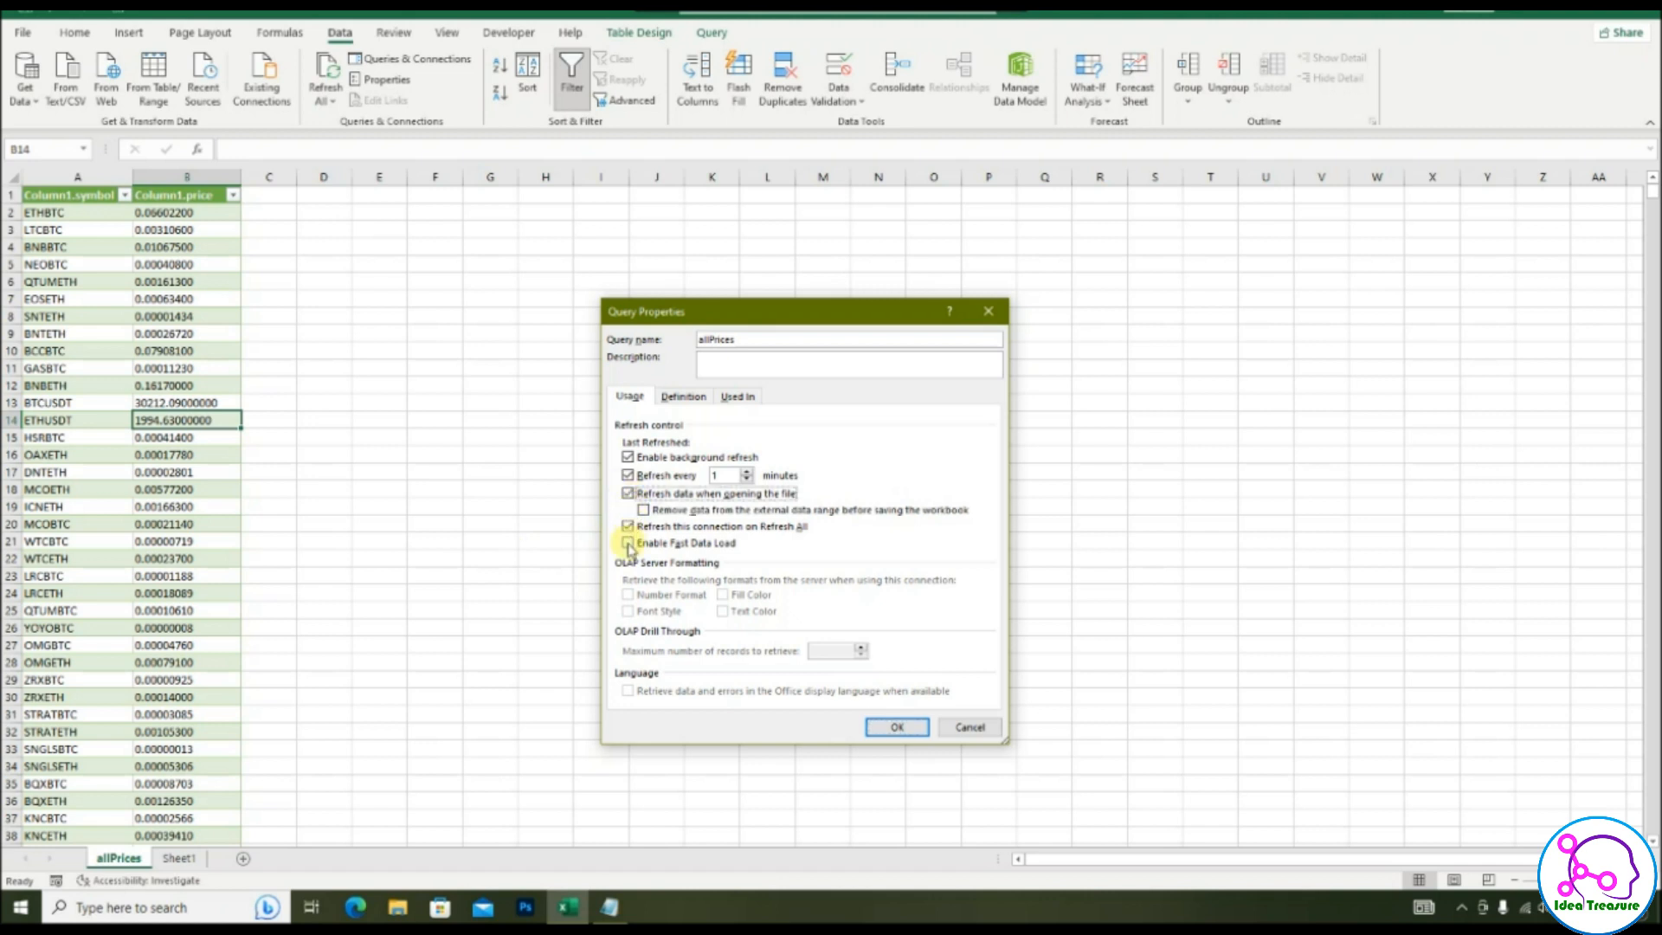
click(627, 542)
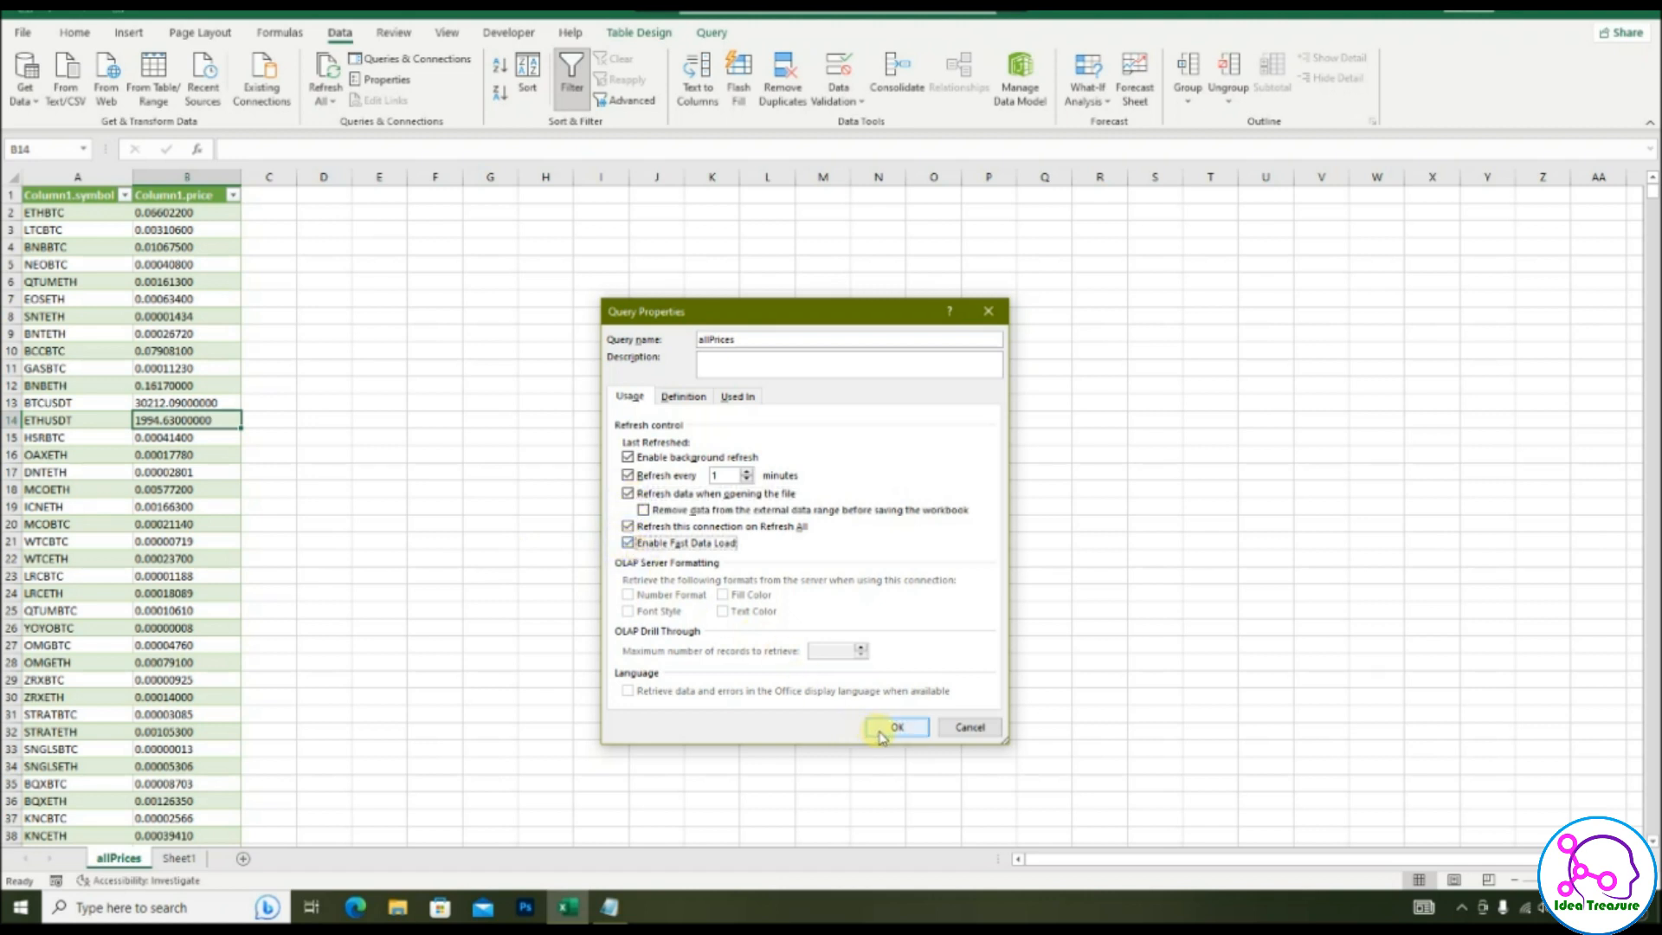